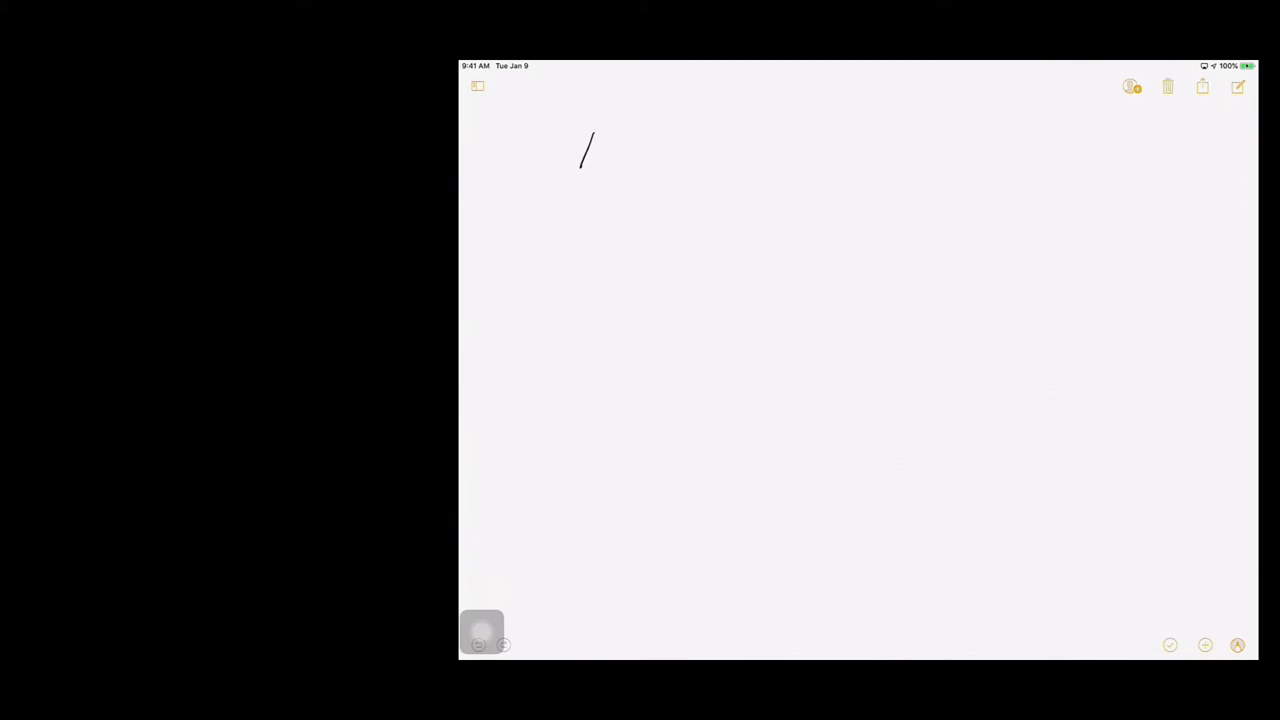
Step: Draw an outlined triangle with a scribble-shaded triangle below it, then the pair of circles
{"action": "left_click_drag", "start_coordinate": [595, 140], "coordinate": [580, 165]}
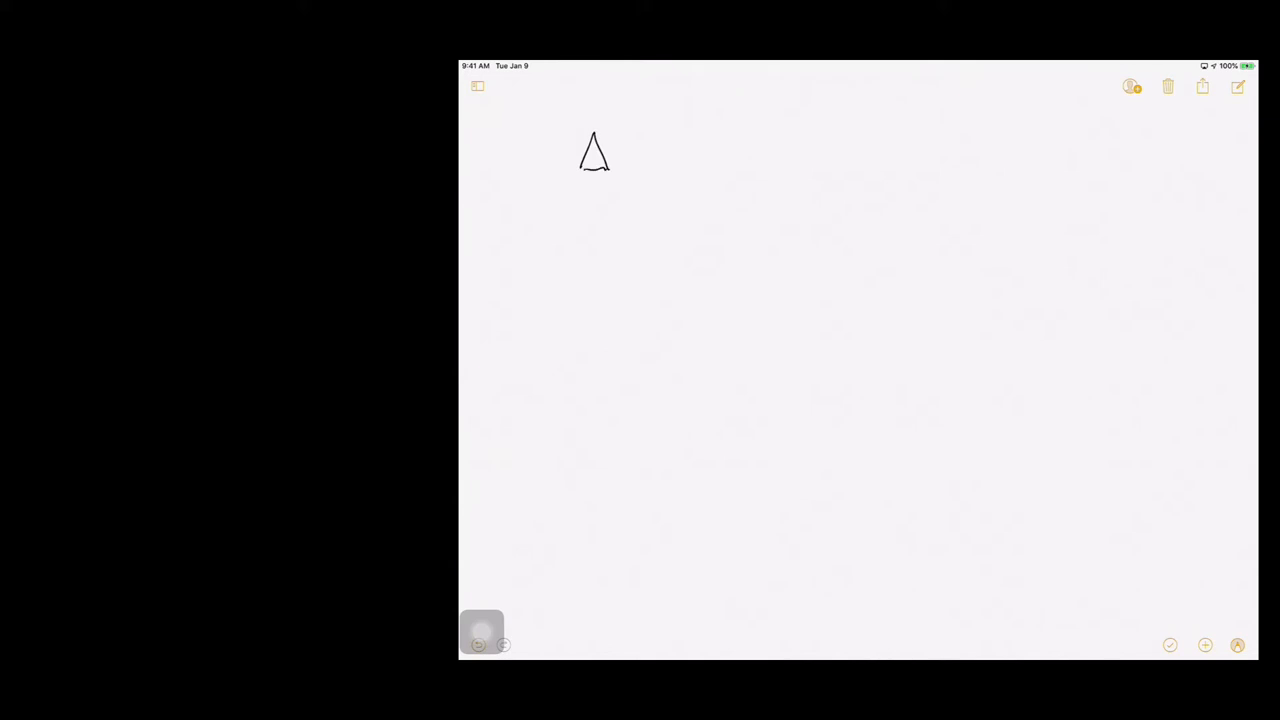
{"action": "left_click_drag", "start_coordinate": [578, 235], "coordinate": [590, 200]}
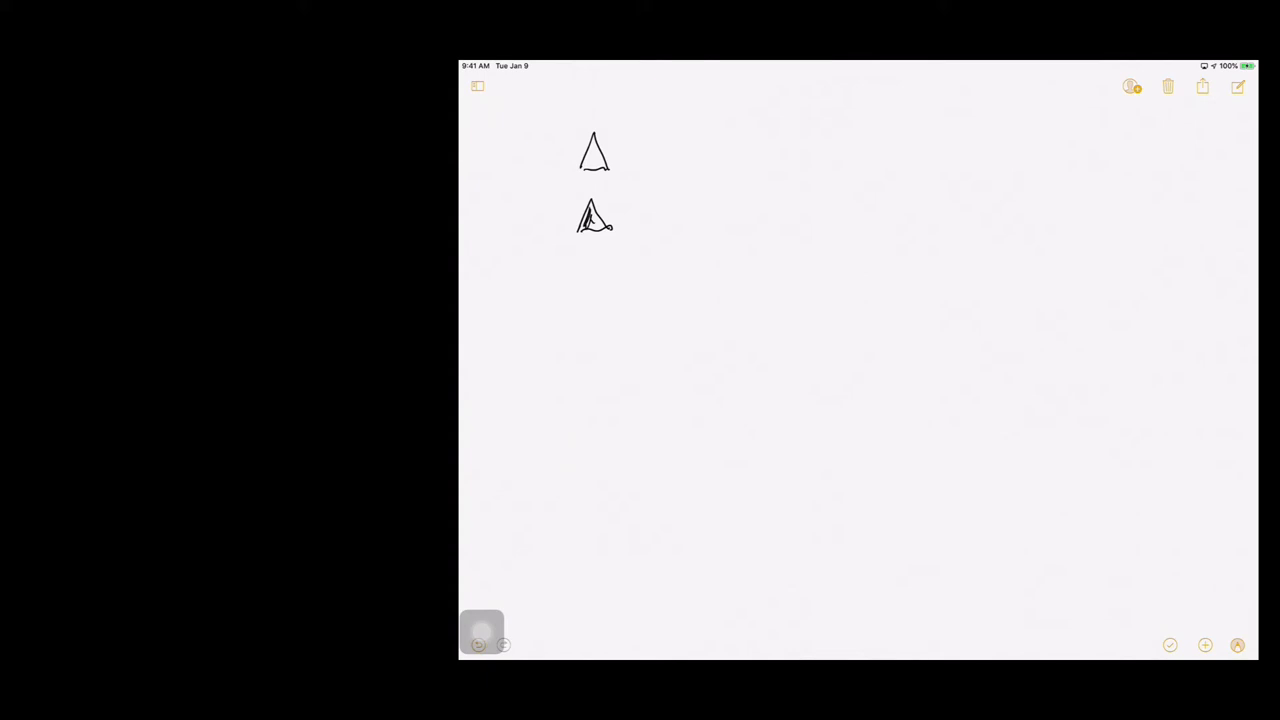
{"action": "left_click_drag", "start_coordinate": [588, 210], "coordinate": [598, 225]}
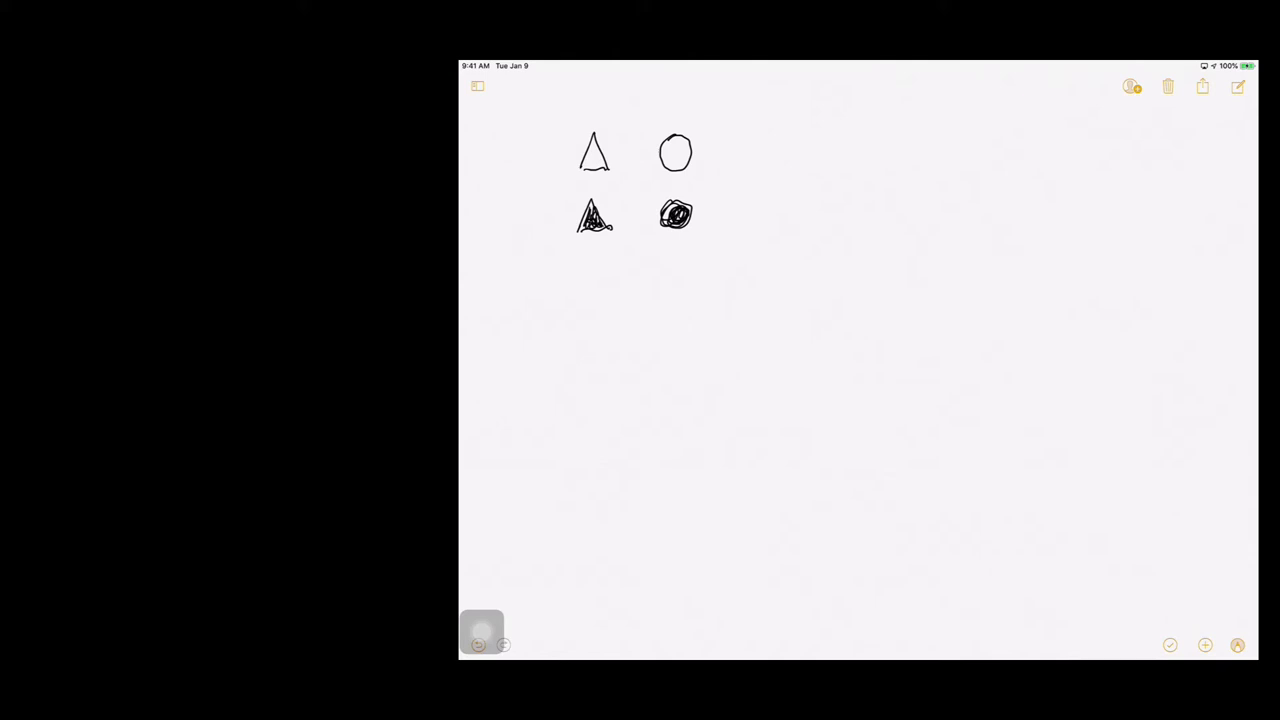
Step: Draw an outlined rectangle beside the circle and a scribble-filled rectangle beneath it
{"action": "left_click_drag", "start_coordinate": [755, 143], "coordinate": [755, 165]}
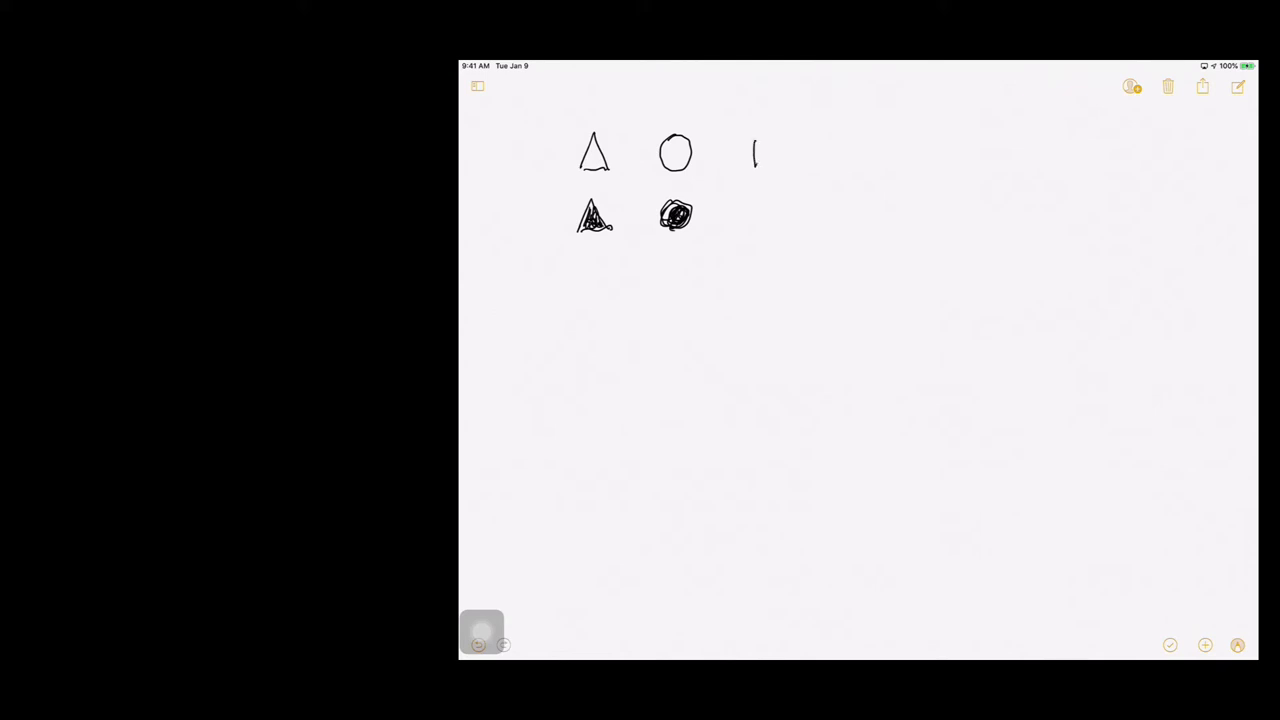
{"action": "left_click_drag", "start_coordinate": [755, 140], "coordinate": [800, 170]}
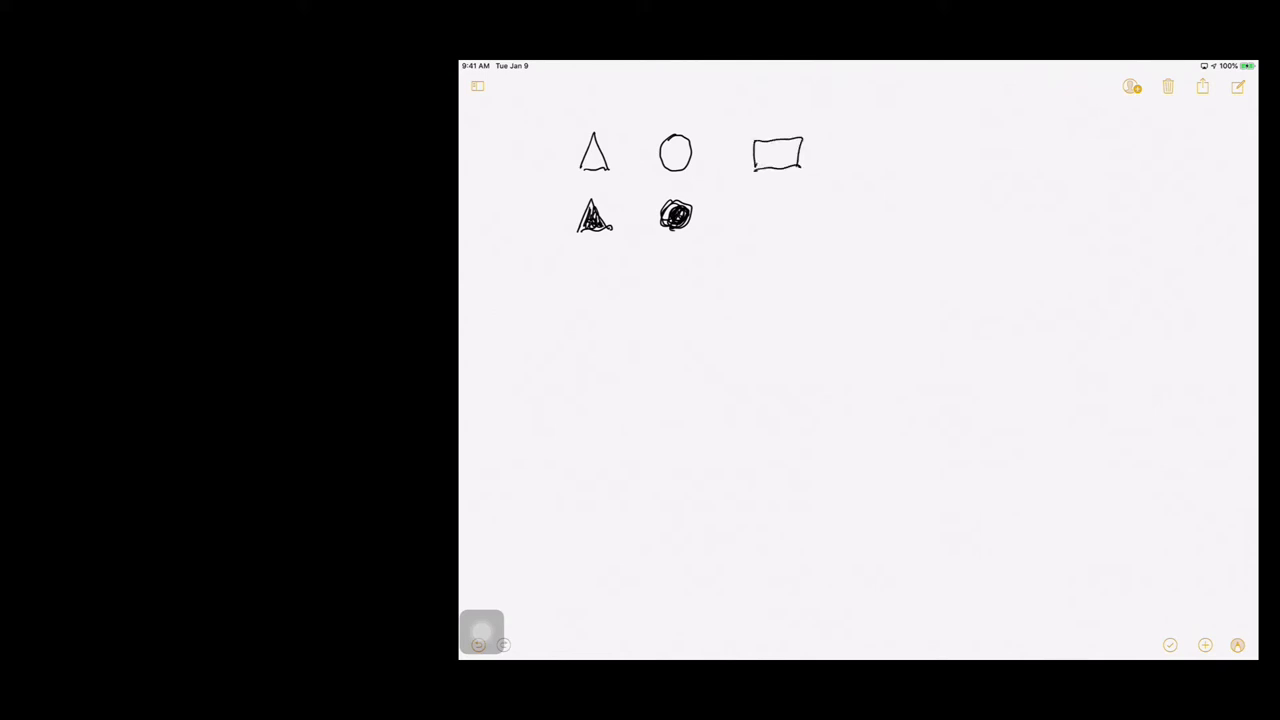
{"action": "left_click_drag", "start_coordinate": [748, 210], "coordinate": [798, 207]}
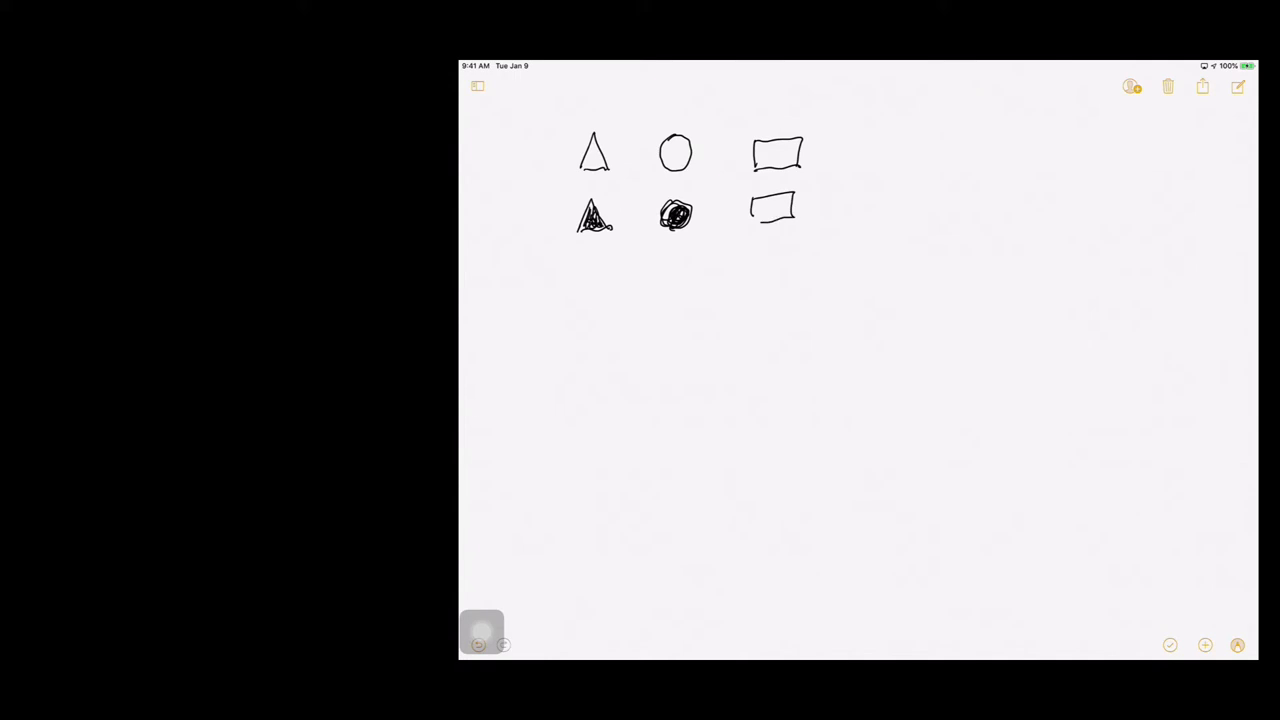
{"action": "left_click_drag", "start_coordinate": [760, 210], "coordinate": [785, 212]}
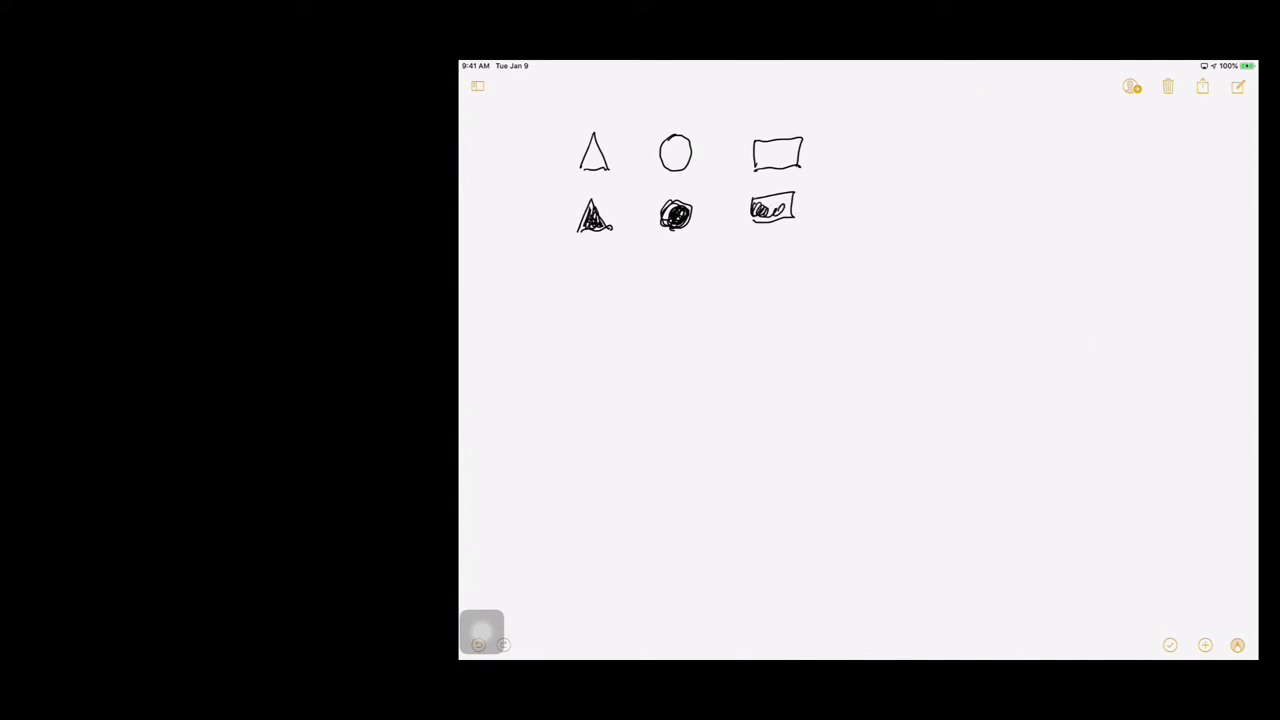
{"action": "left_click_drag", "start_coordinate": [760, 207], "coordinate": [785, 210]}
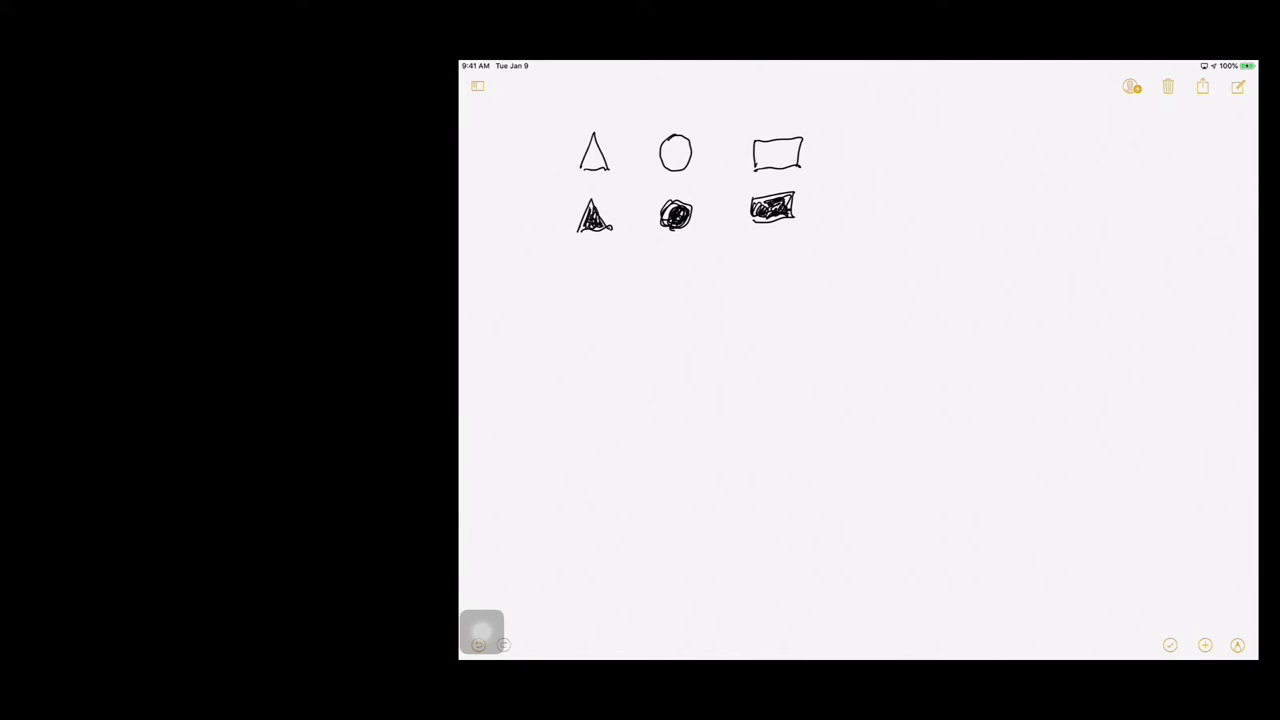
Step: Handwrite the letter rows Y J L and C D S to the right of the shapes
{"action": "left_click_drag", "start_coordinate": [920, 145], "coordinate": [945, 158]}
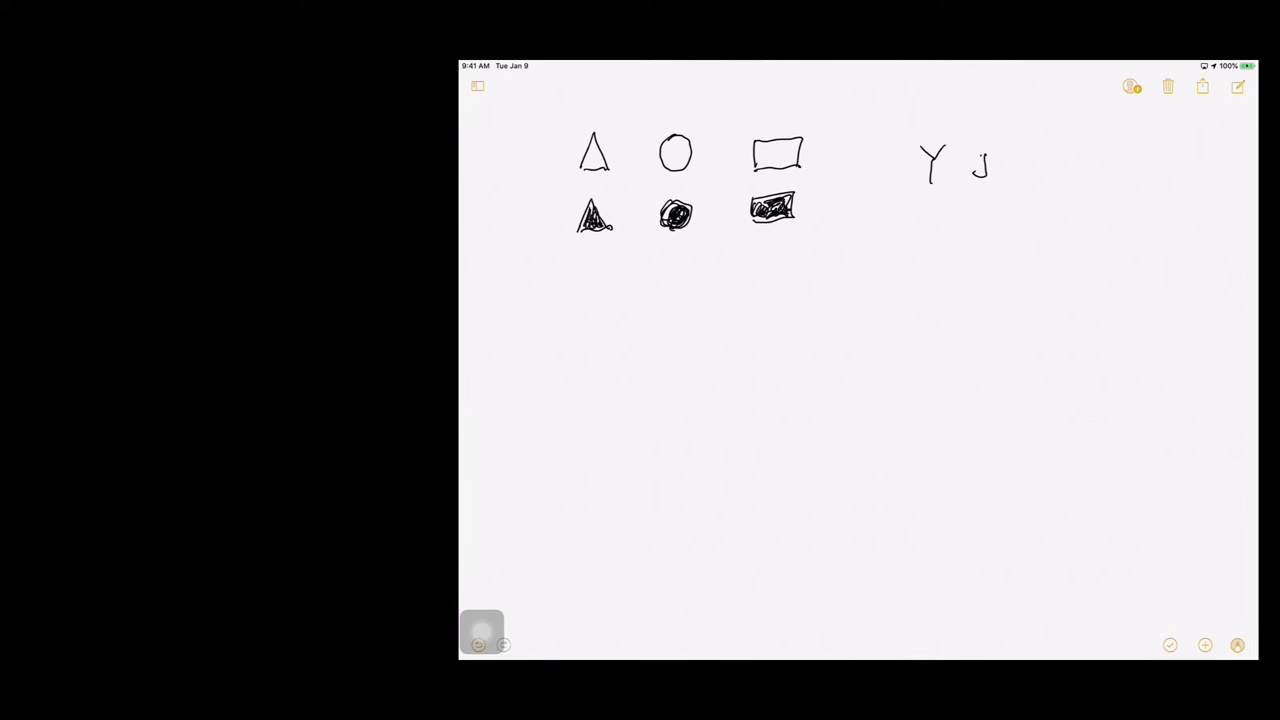
{"action": "left_click_drag", "start_coordinate": [1025, 155], "coordinate": [1035, 180]}
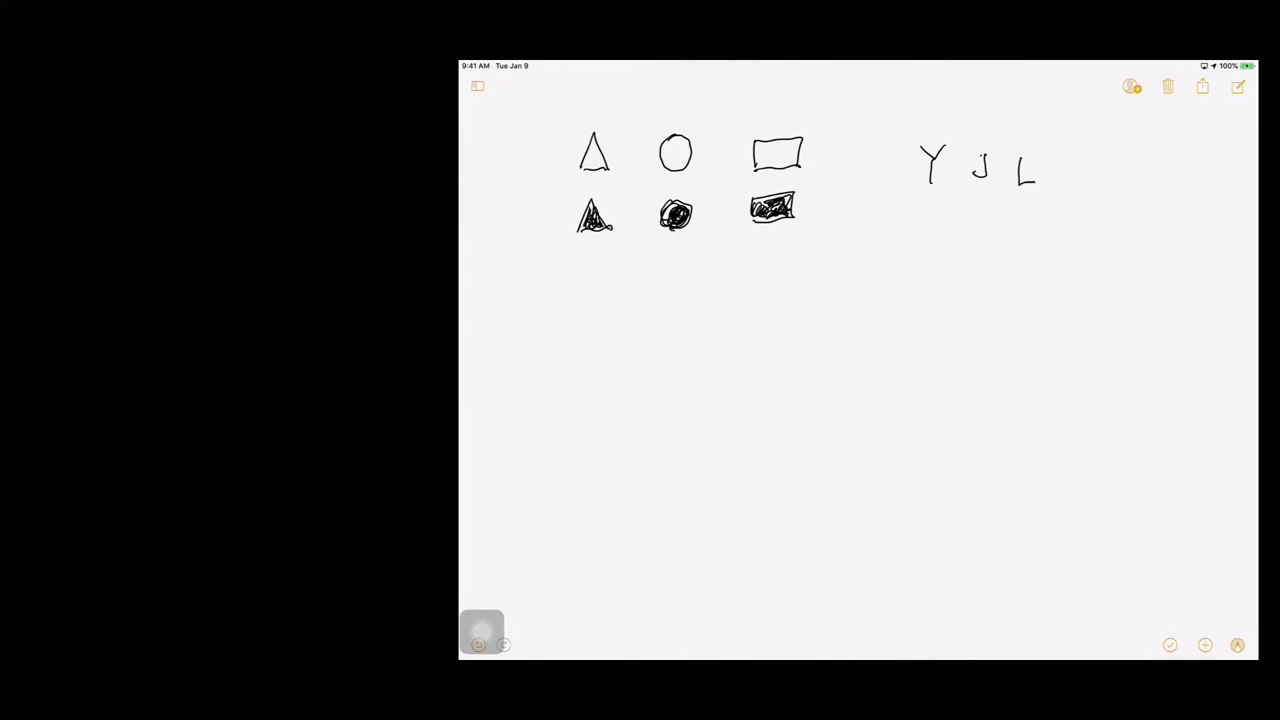
{"action": "left_click_drag", "start_coordinate": [950, 210], "coordinate": [935, 235]}
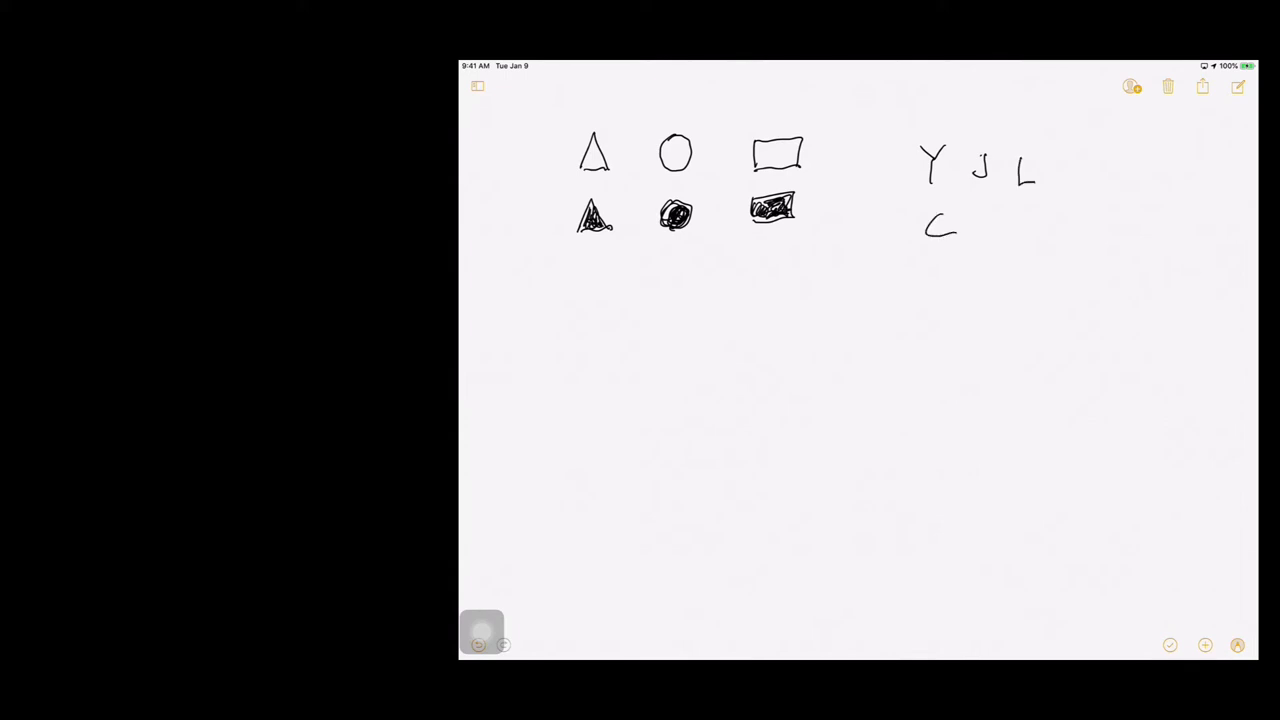
{"action": "left_click_drag", "start_coordinate": [968, 210], "coordinate": [980, 240]}
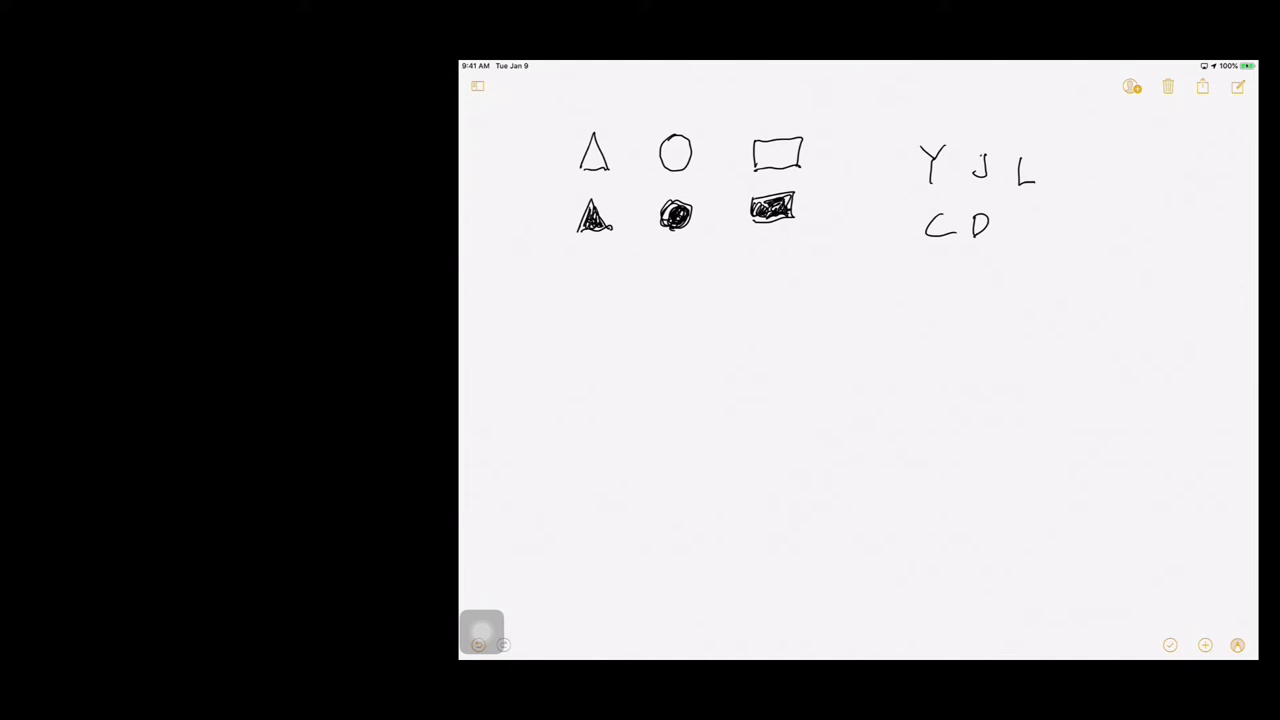
{"action": "left_click_drag", "start_coordinate": [1000, 220], "coordinate": [1015, 235]}
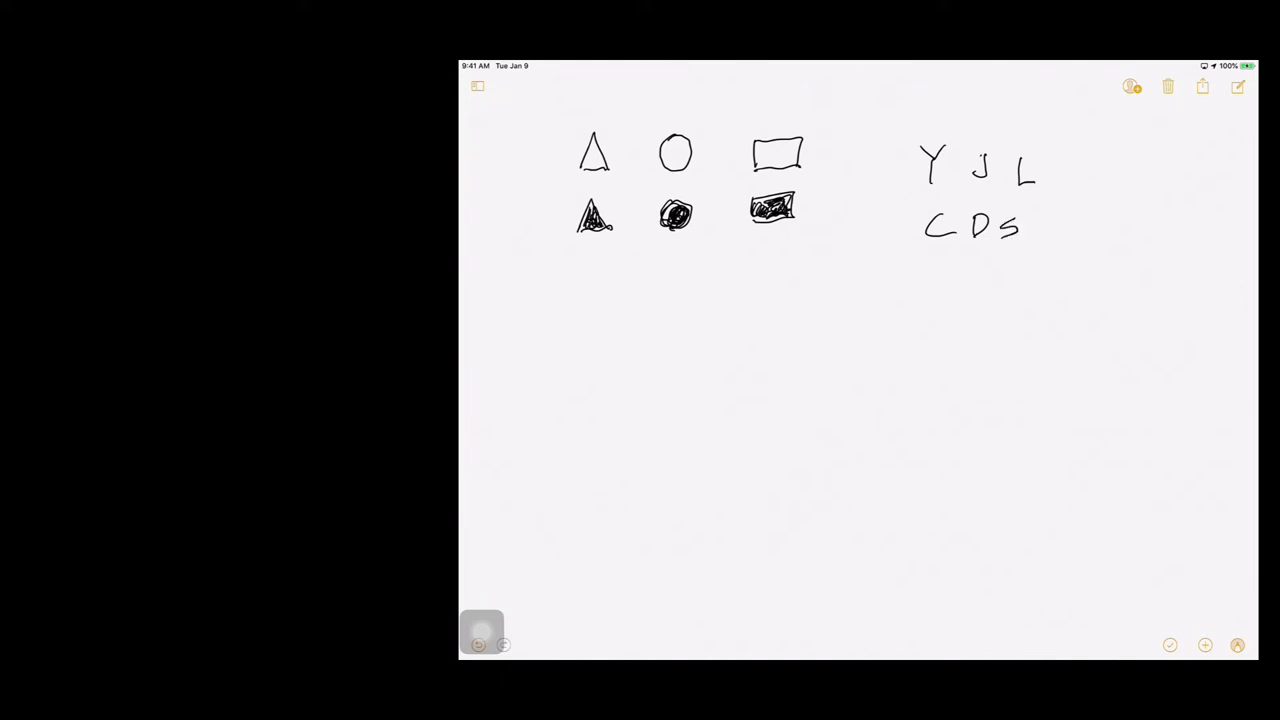
Step: Handwrite the row V W M with U below it, and a digit 1 under the shapes
{"action": "left_click_drag", "start_coordinate": [925, 290], "coordinate": [985, 265]}
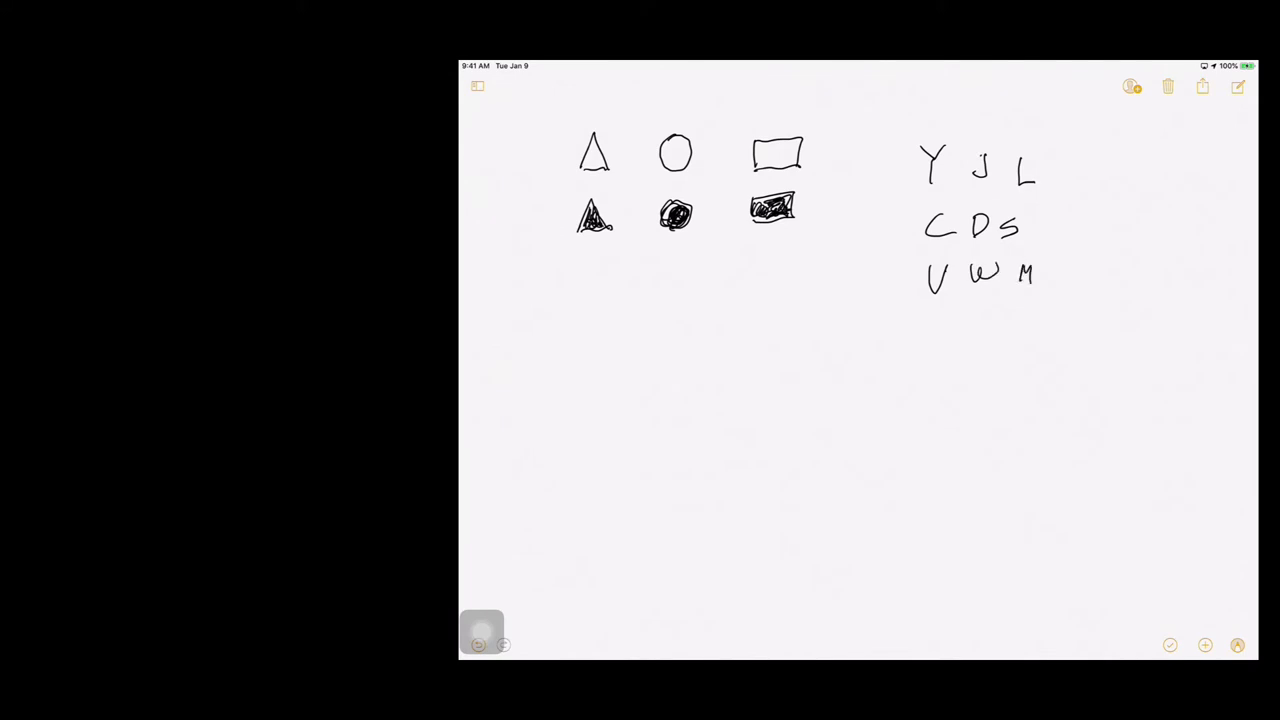
{"action": "left_click_drag", "start_coordinate": [975, 305], "coordinate": [1000, 325]}
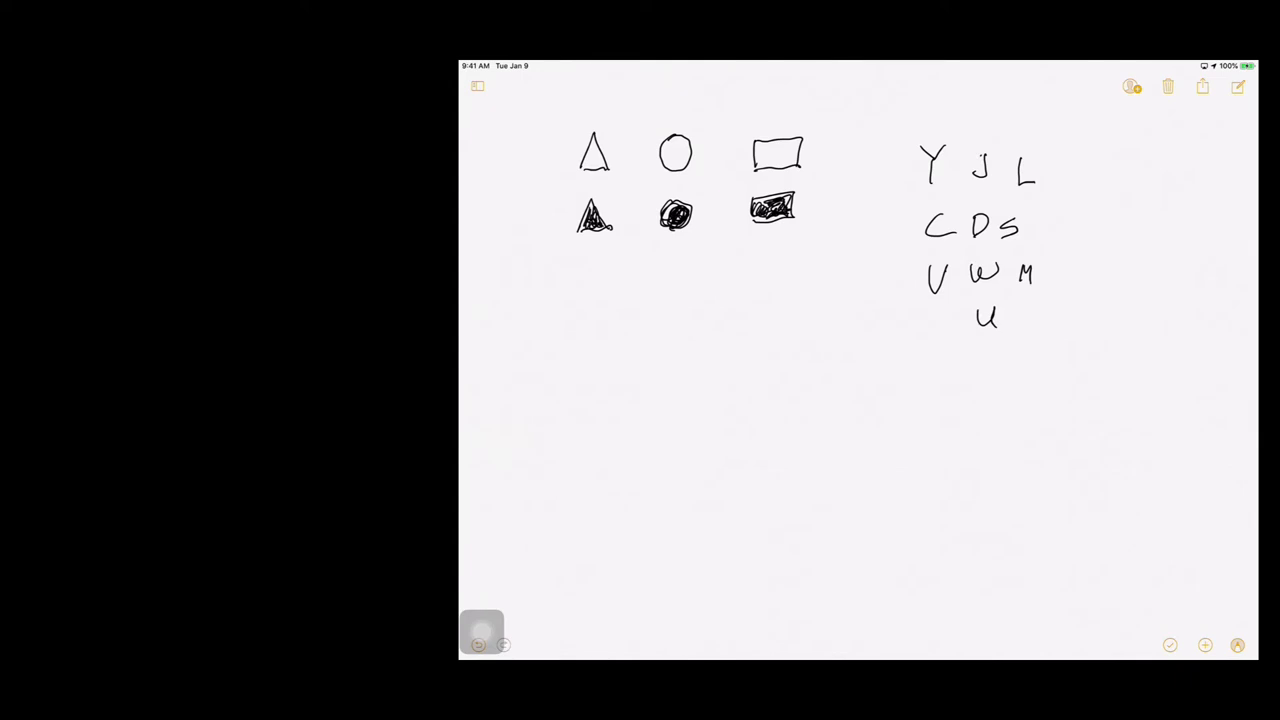
{"action": "left_click_drag", "start_coordinate": [637, 385], "coordinate": [636, 410]}
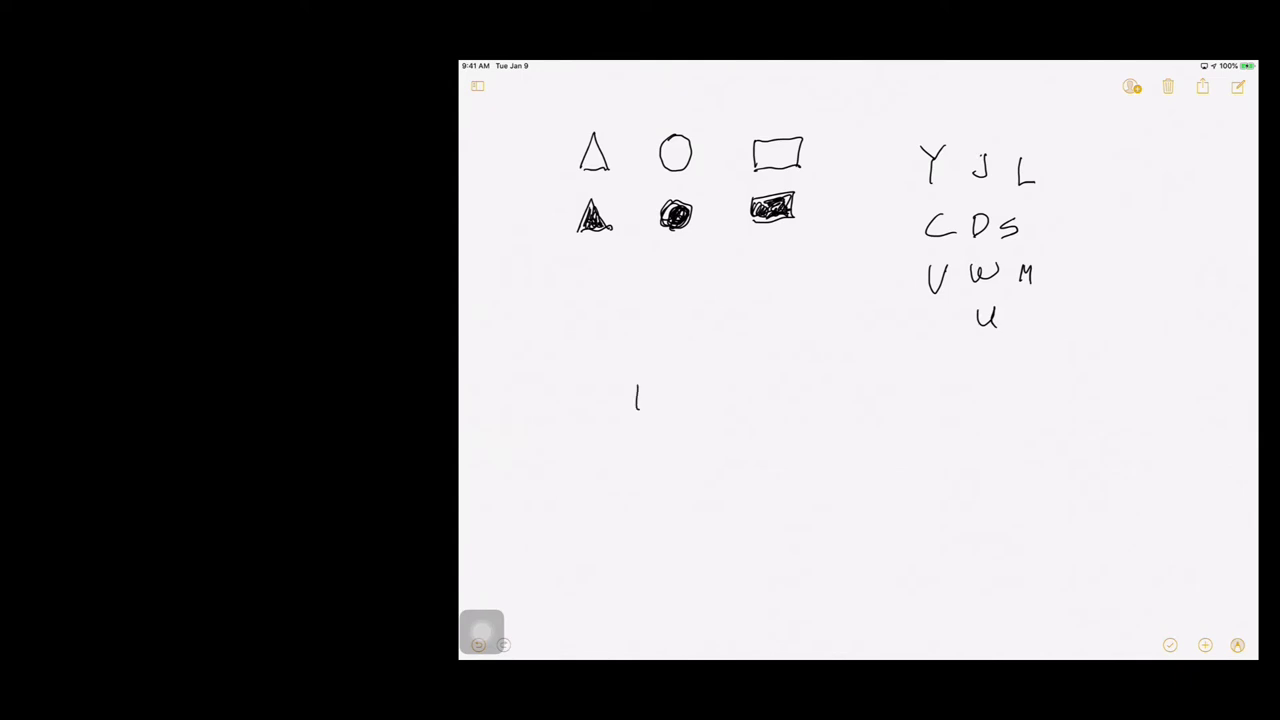
Step: Write the digits 2 and 3 after the 1 and add a dot below the letters
{"action": "left_click_drag", "start_coordinate": [670, 400], "coordinate": [720, 390]}
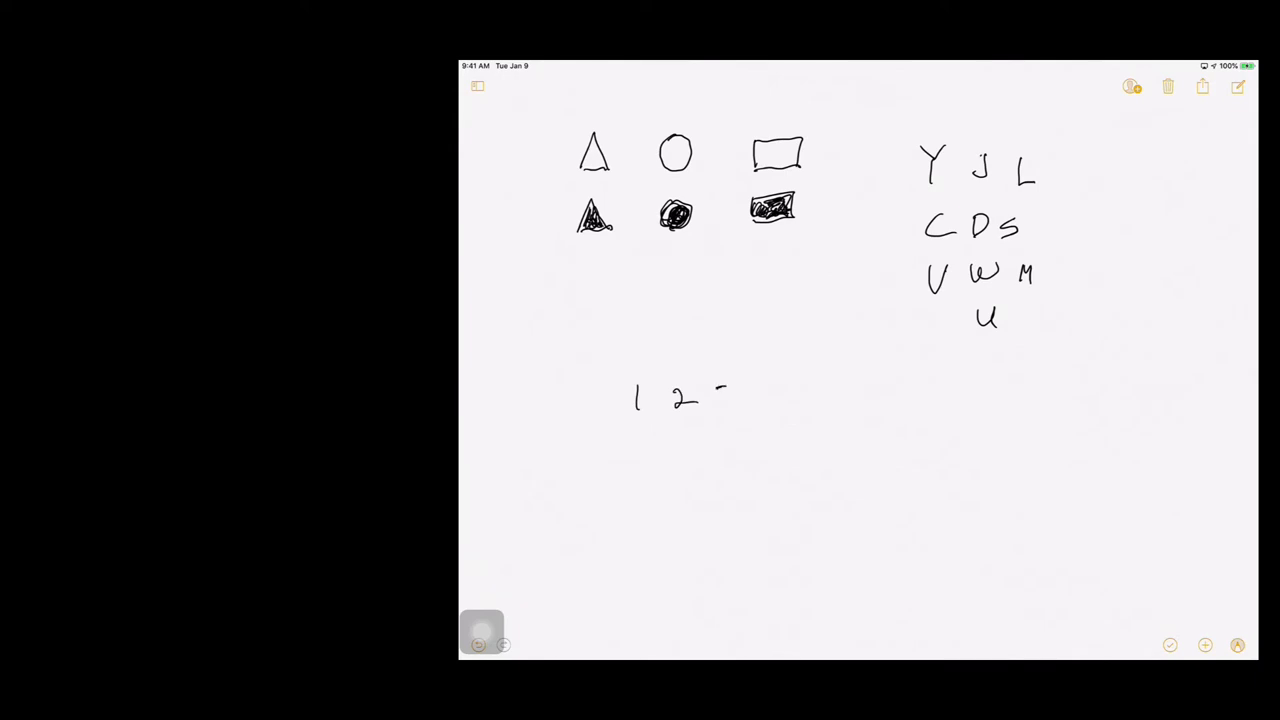
{"action": "left_click_drag", "start_coordinate": [720, 385], "coordinate": [720, 415]}
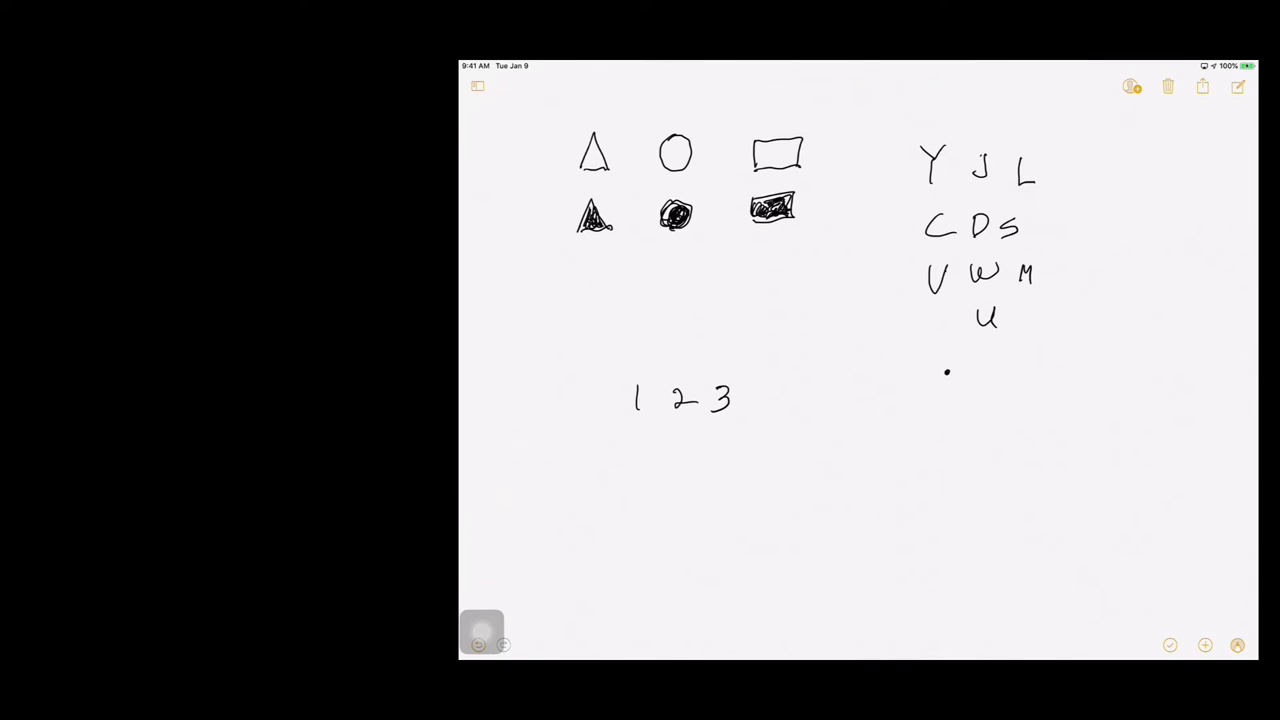
{"action": "left_click", "coordinate": [947, 404]}
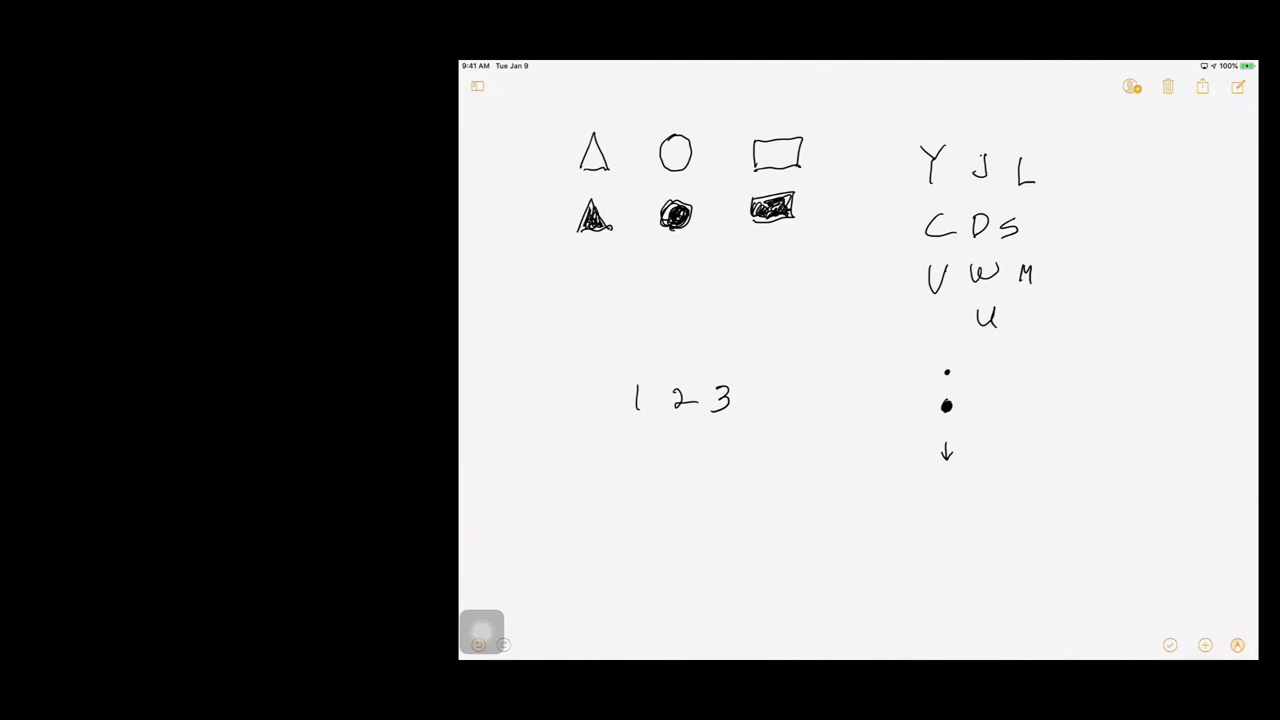
Step: Draw a small curl and wavy caterpillar lines under the spiral in the right column
{"action": "left_click_drag", "start_coordinate": [930, 495], "coordinate": [950, 490]}
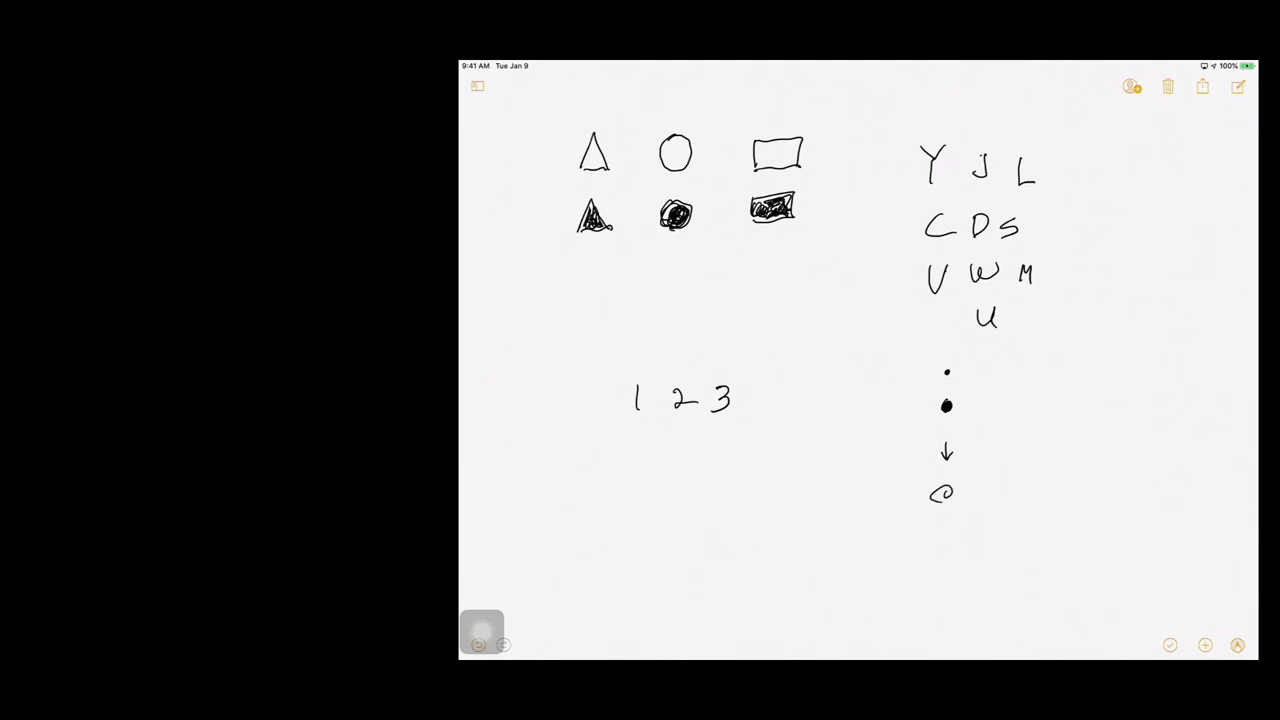
{"action": "left_click_drag", "start_coordinate": [912, 530], "coordinate": [955, 530]}
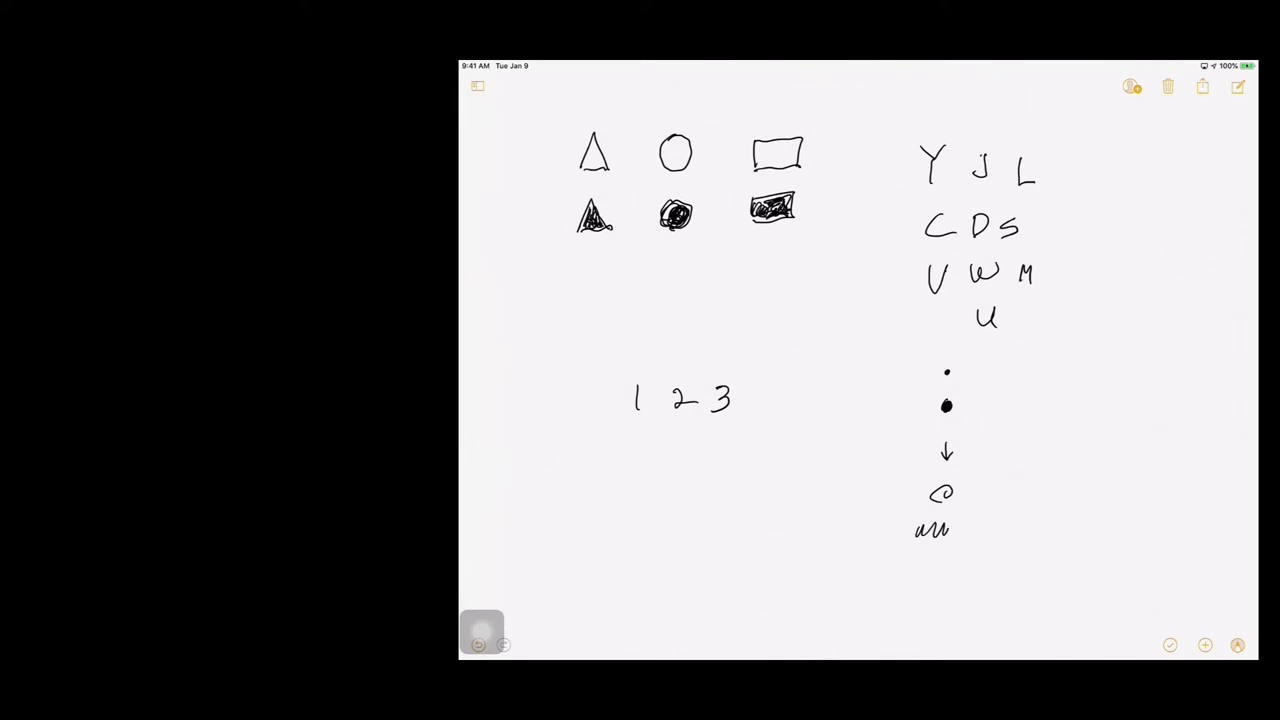
{"action": "left_click_drag", "start_coordinate": [945, 530], "coordinate": [965, 530]}
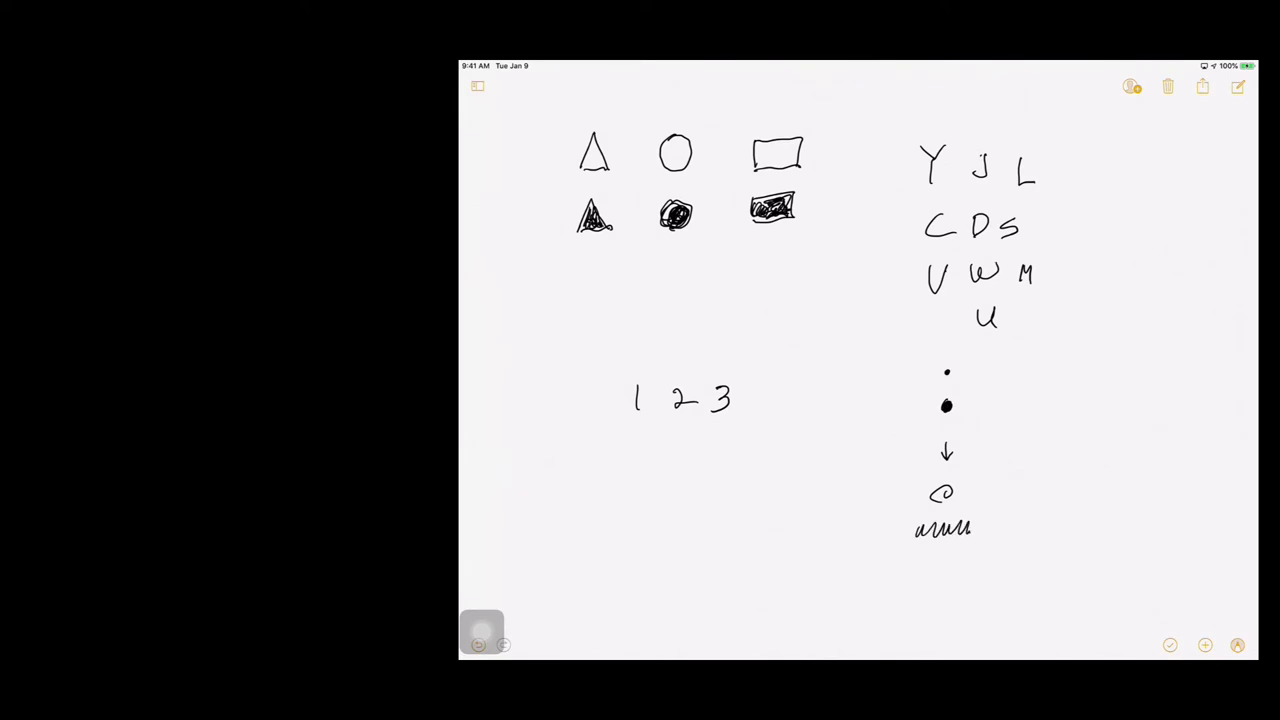
{"action": "left_click_drag", "start_coordinate": [915, 570], "coordinate": [960, 575]}
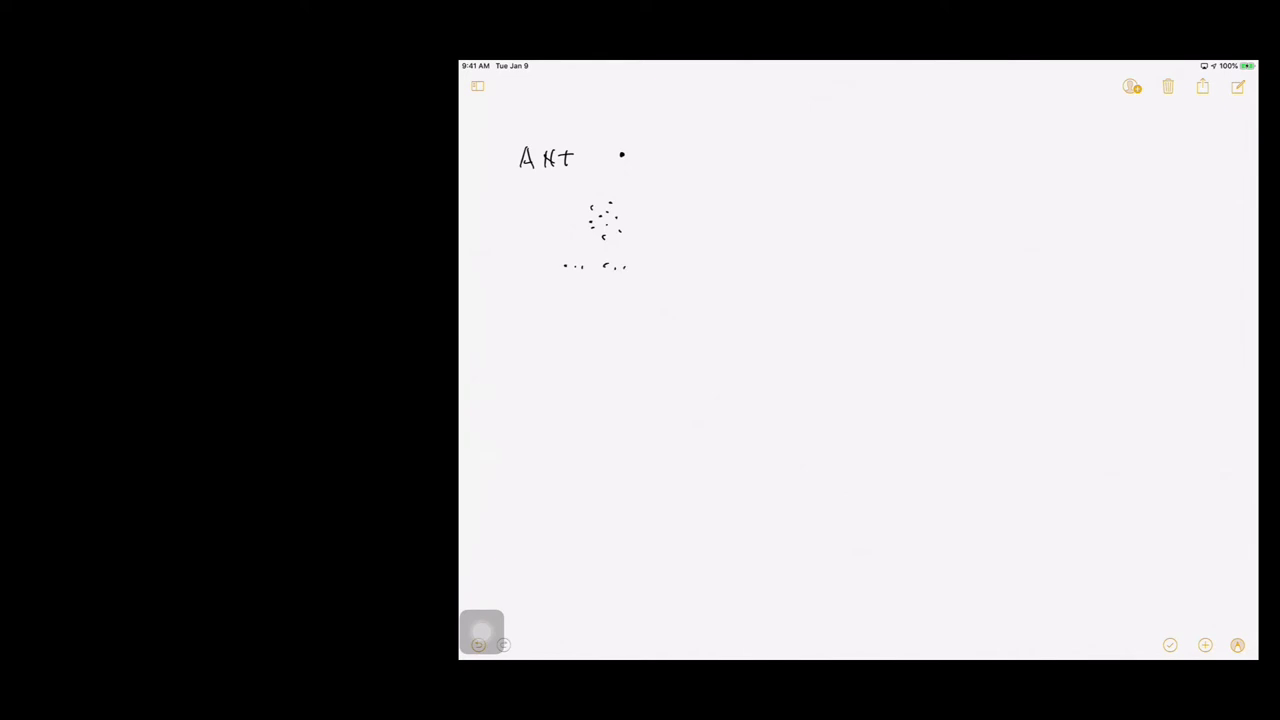
Step: Add another group of dots extending the ant row beneath ANT
{"action": "left_click_drag", "start_coordinate": [628, 266], "coordinate": [670, 267]}
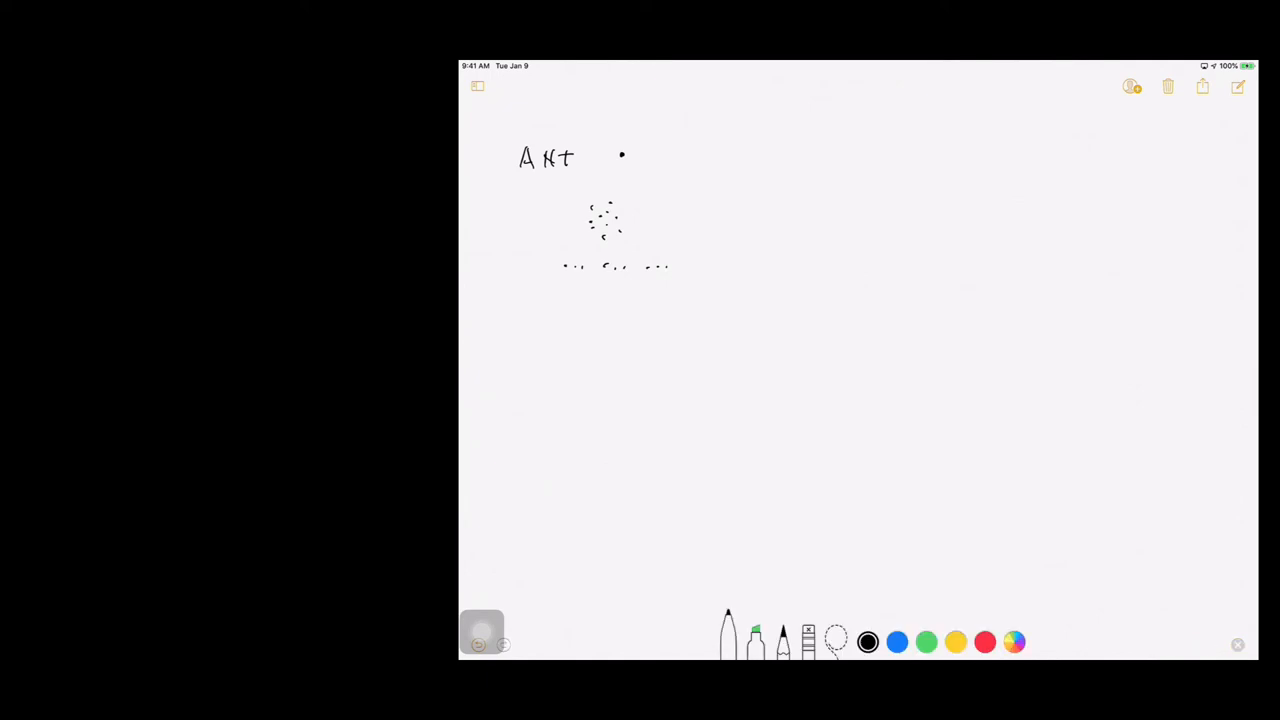
Step: Pick brown then green ink from the colour grid and tap coloured ant dots along the row beside ANT
{"action": "left_click", "coordinate": [1014, 641]}
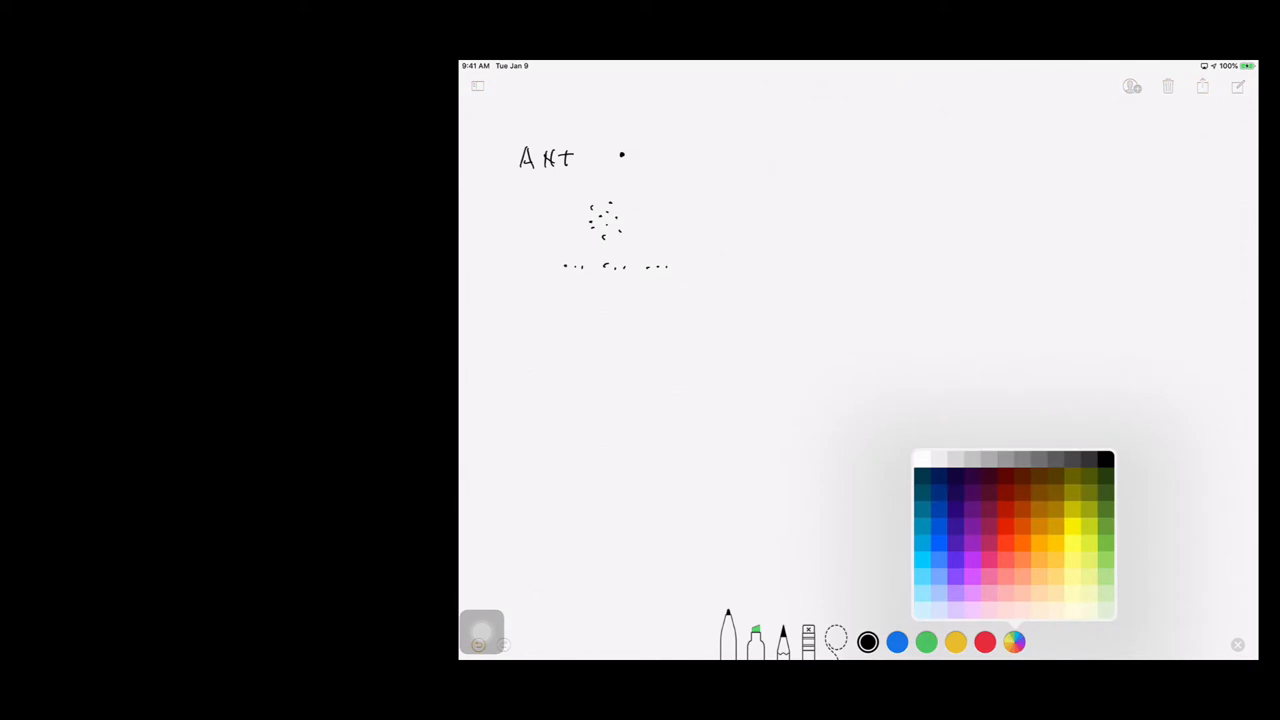
{"action": "left_click", "coordinate": [1055, 476]}
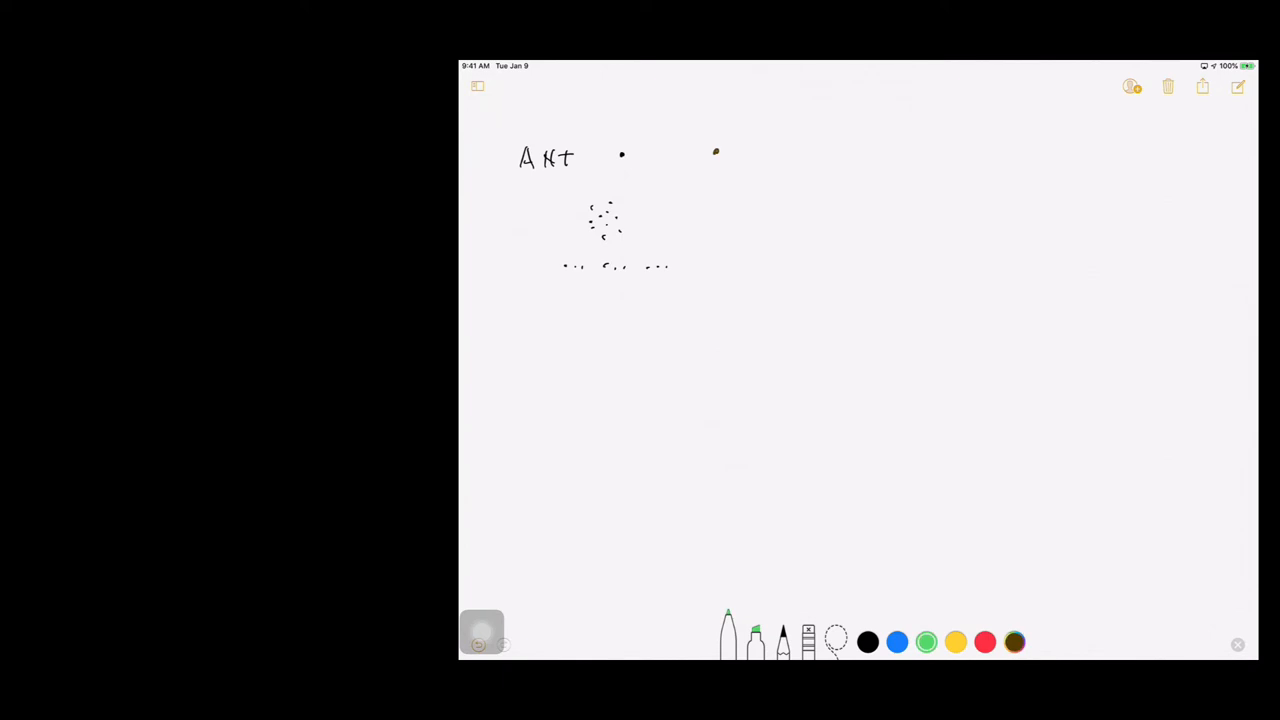
{"action": "left_click", "coordinate": [784, 150]}
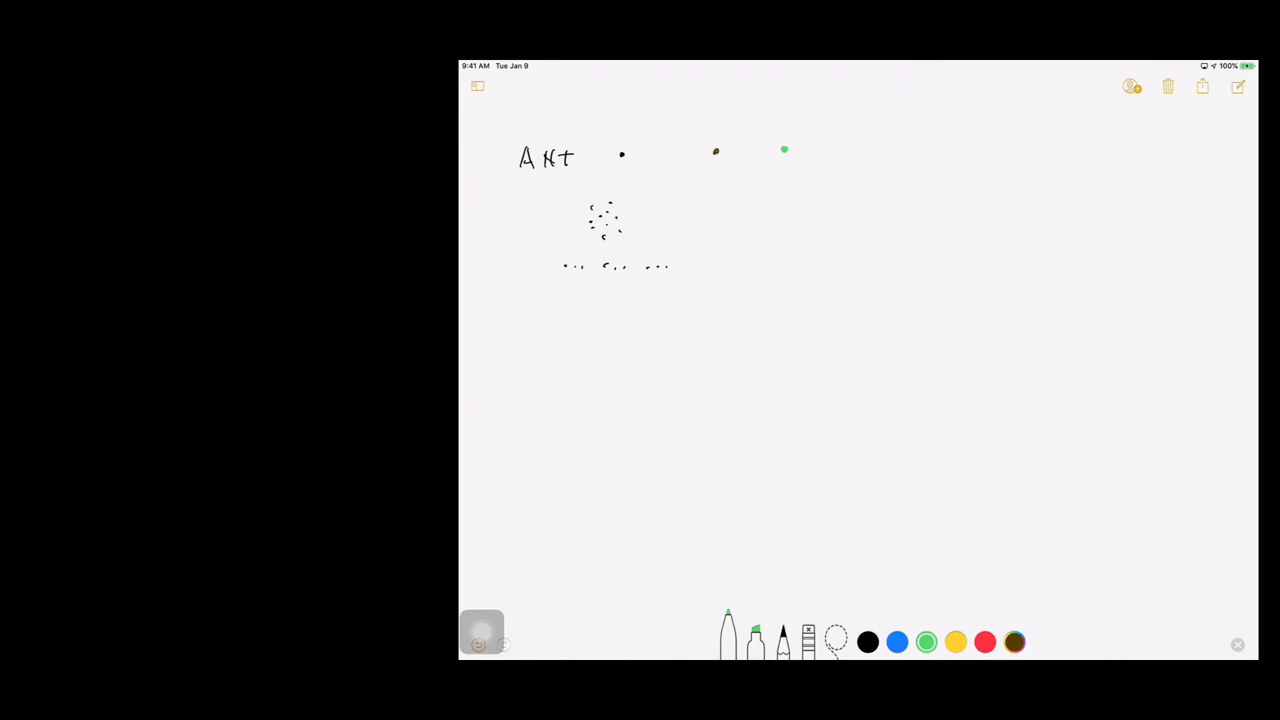
{"action": "left_click", "coordinate": [849, 147]}
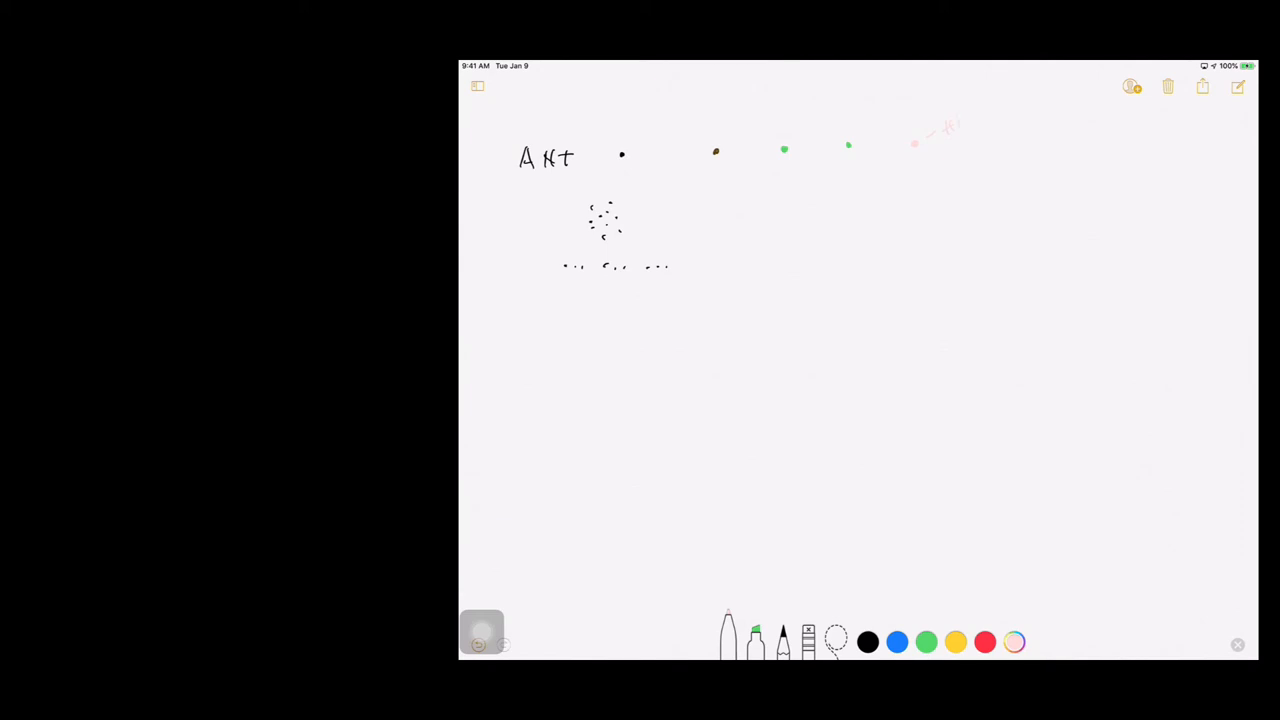
{"action": "left_click", "coordinate": [867, 642]}
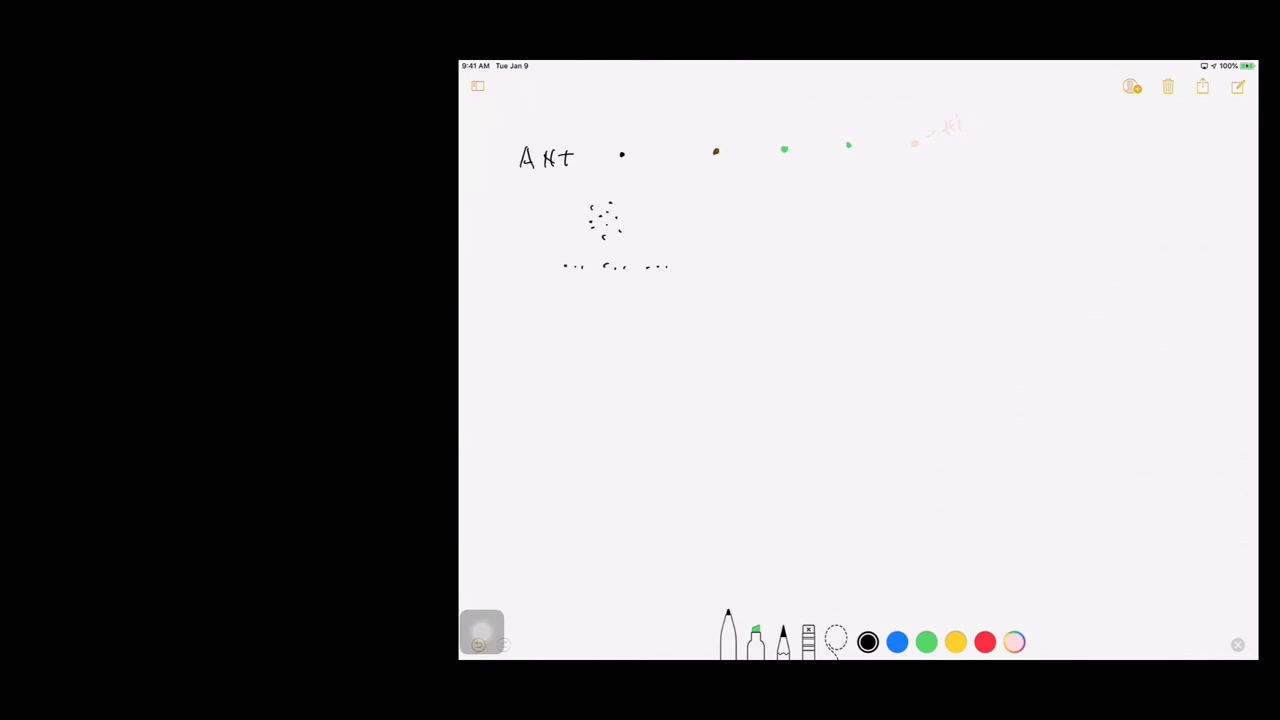
Step: Draw a black ant with legs at top right, then switch to green ink
{"action": "left_click_drag", "start_coordinate": [985, 138], "coordinate": [1015, 120]}
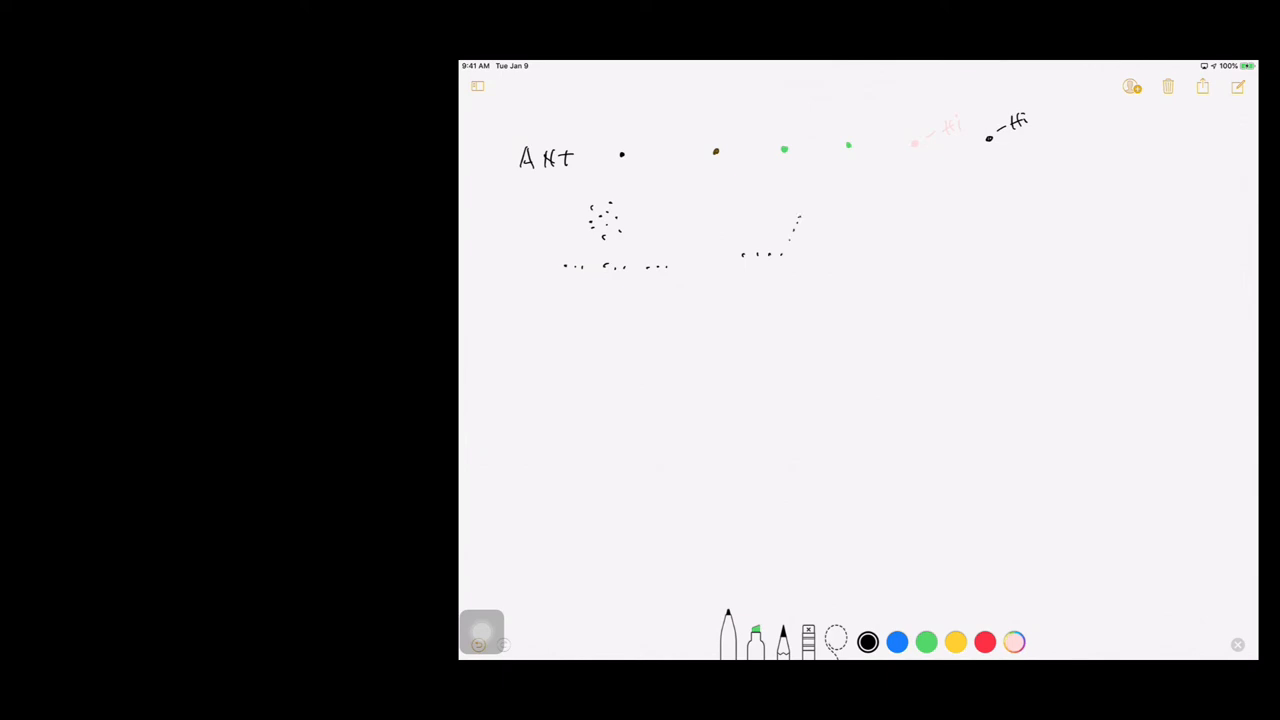
{"action": "left_click", "coordinate": [926, 642]}
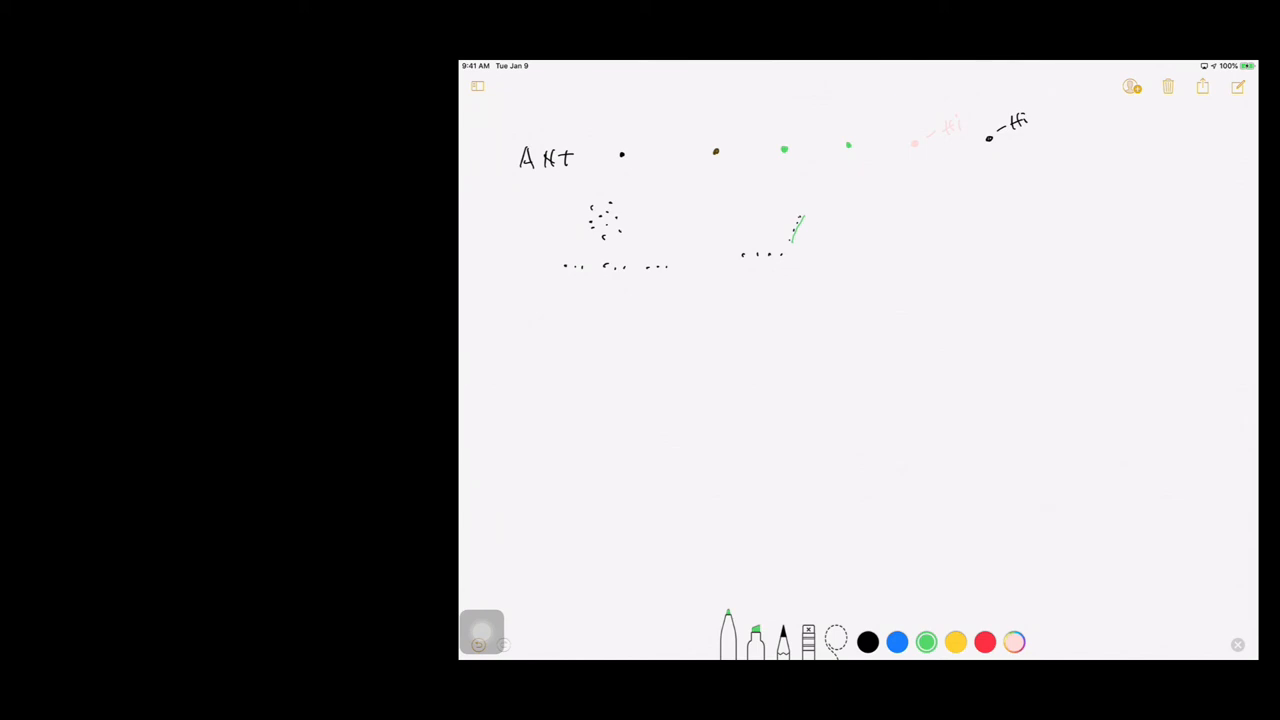
{"action": "left_click", "coordinate": [867, 642]}
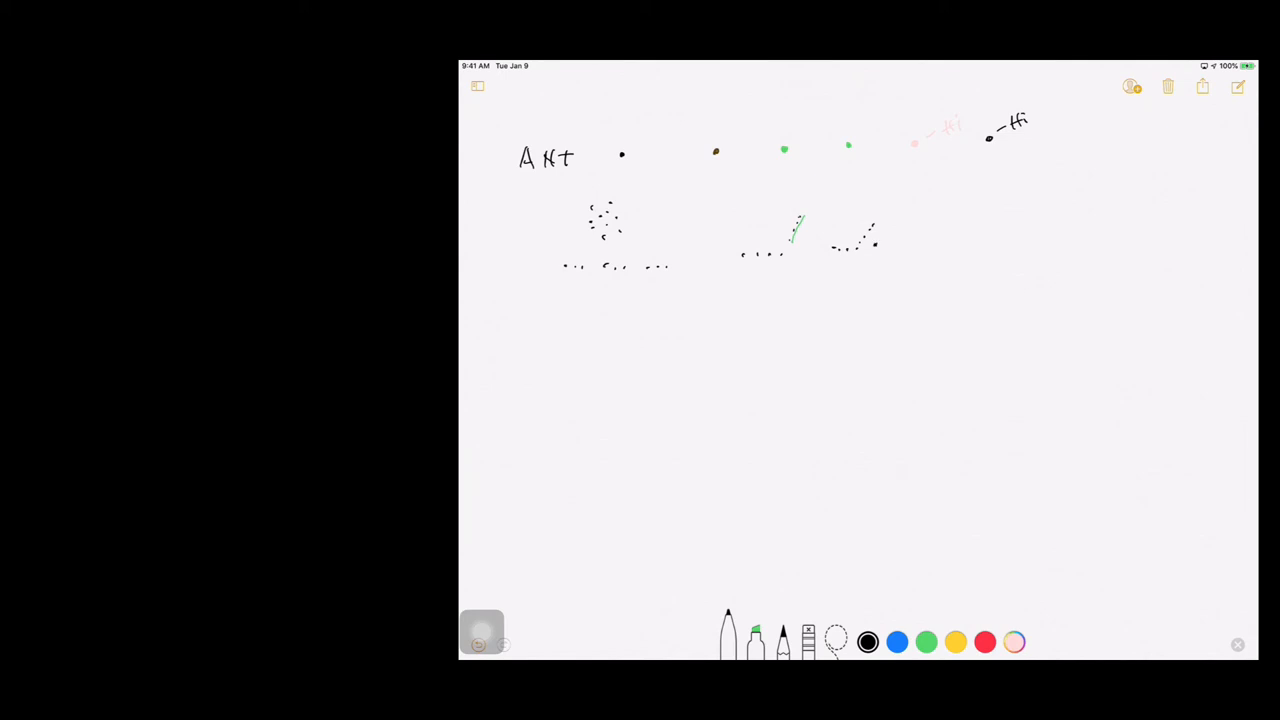
Step: Trace a green marker line along the second dotted snake and return to the pen
{"action": "left_click", "coordinate": [925, 642]}
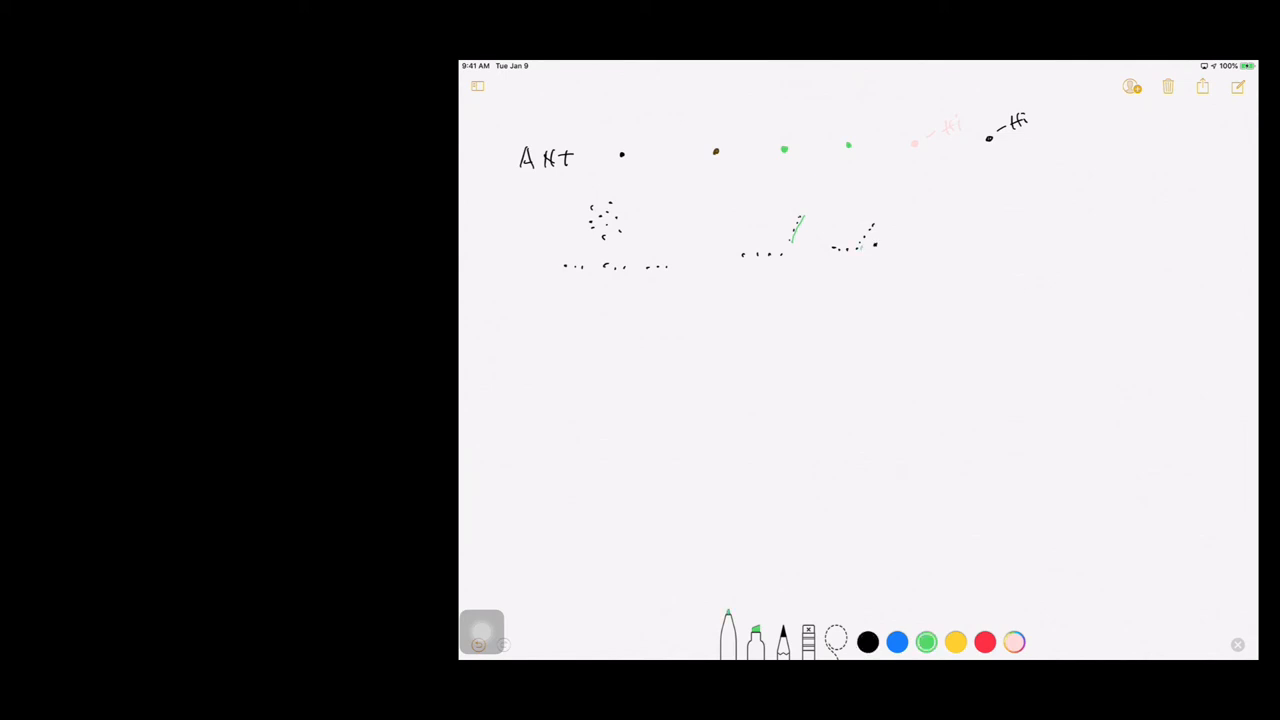
{"action": "left_click_drag", "start_coordinate": [850, 245], "coordinate": [875, 230]}
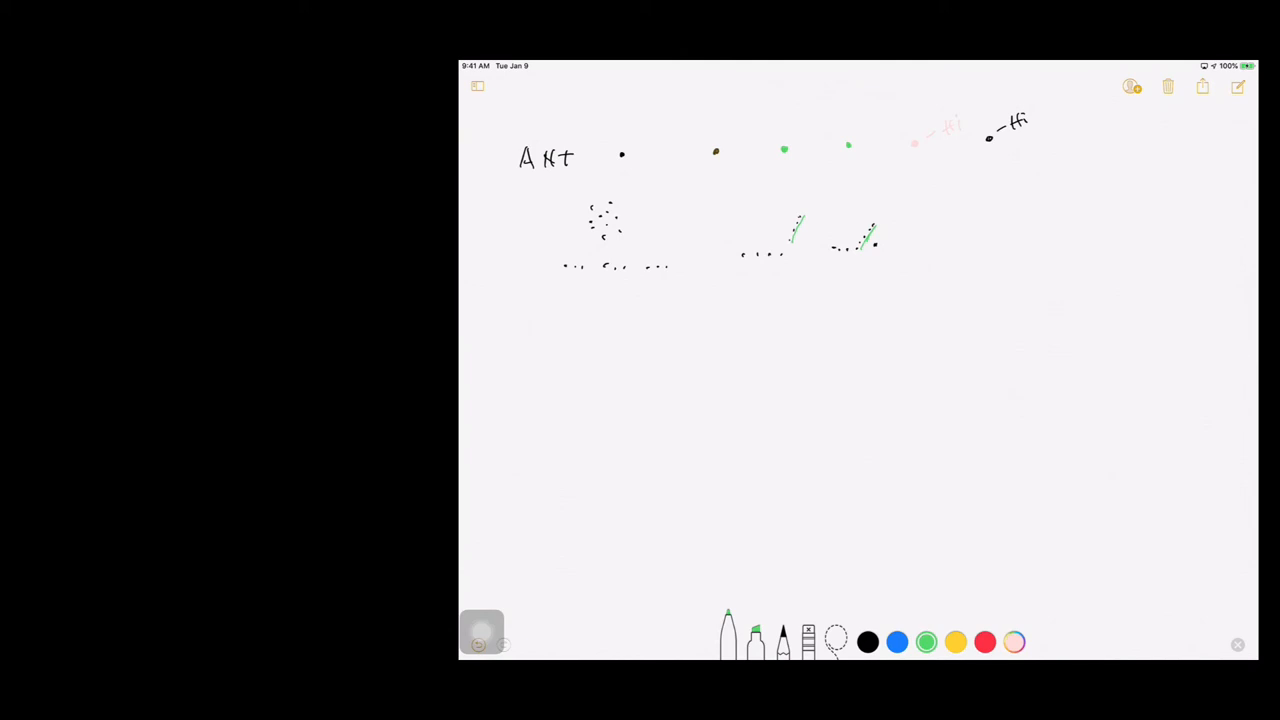
{"action": "left_click", "coordinate": [867, 642]}
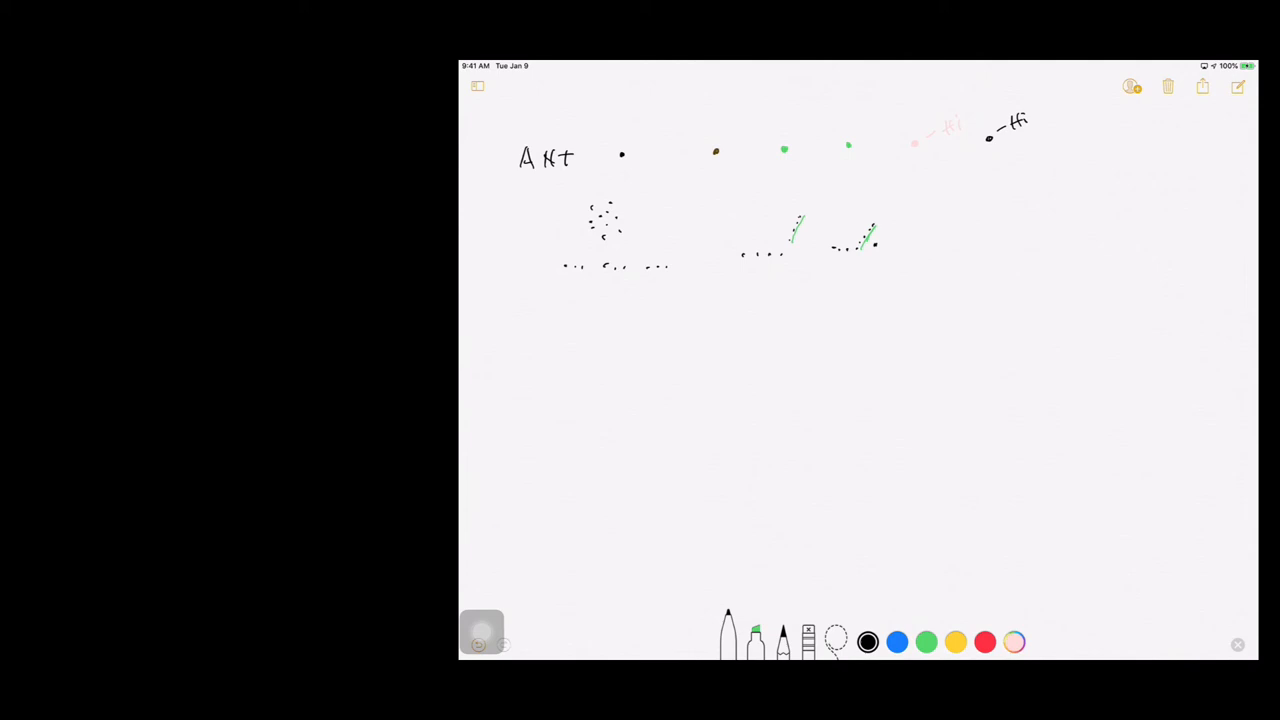
Step: In black ink, tap dotted worms with large blob heads to the right of the green snakes
{"action": "left_click", "coordinate": [958, 242]}
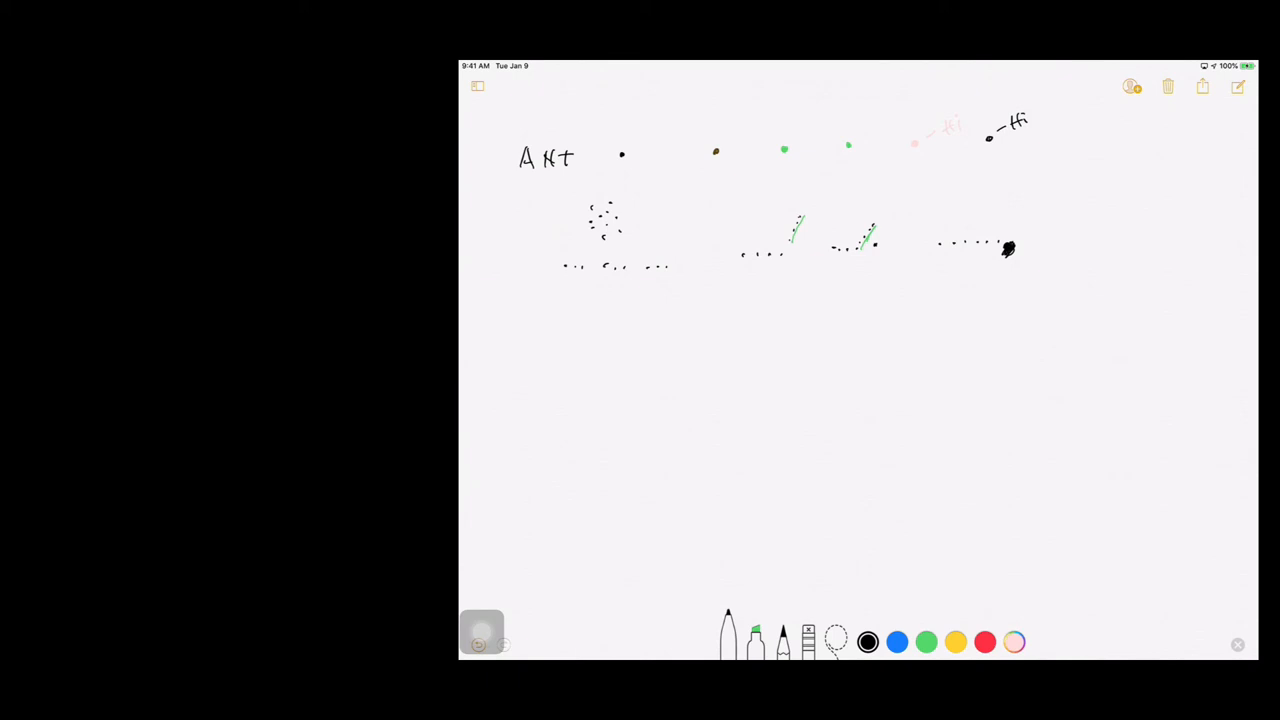
{"action": "left_click", "coordinate": [1077, 248]}
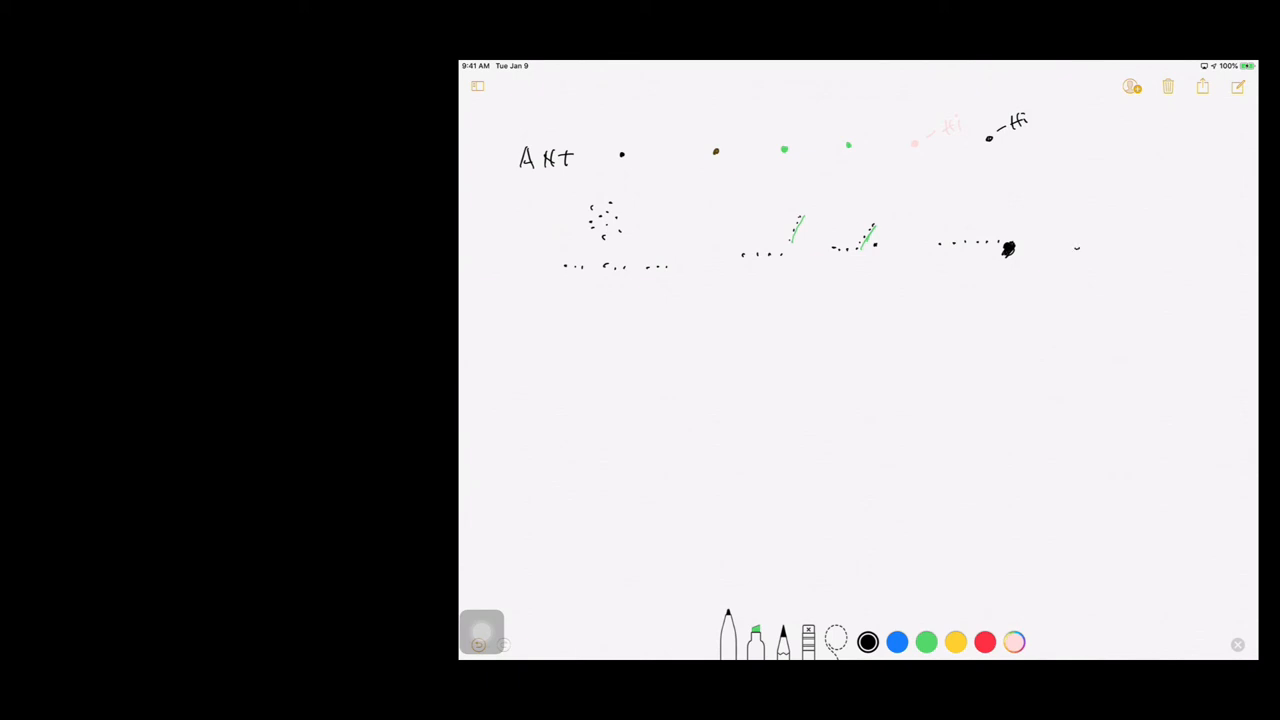
{"action": "left_click", "coordinate": [1075, 248]}
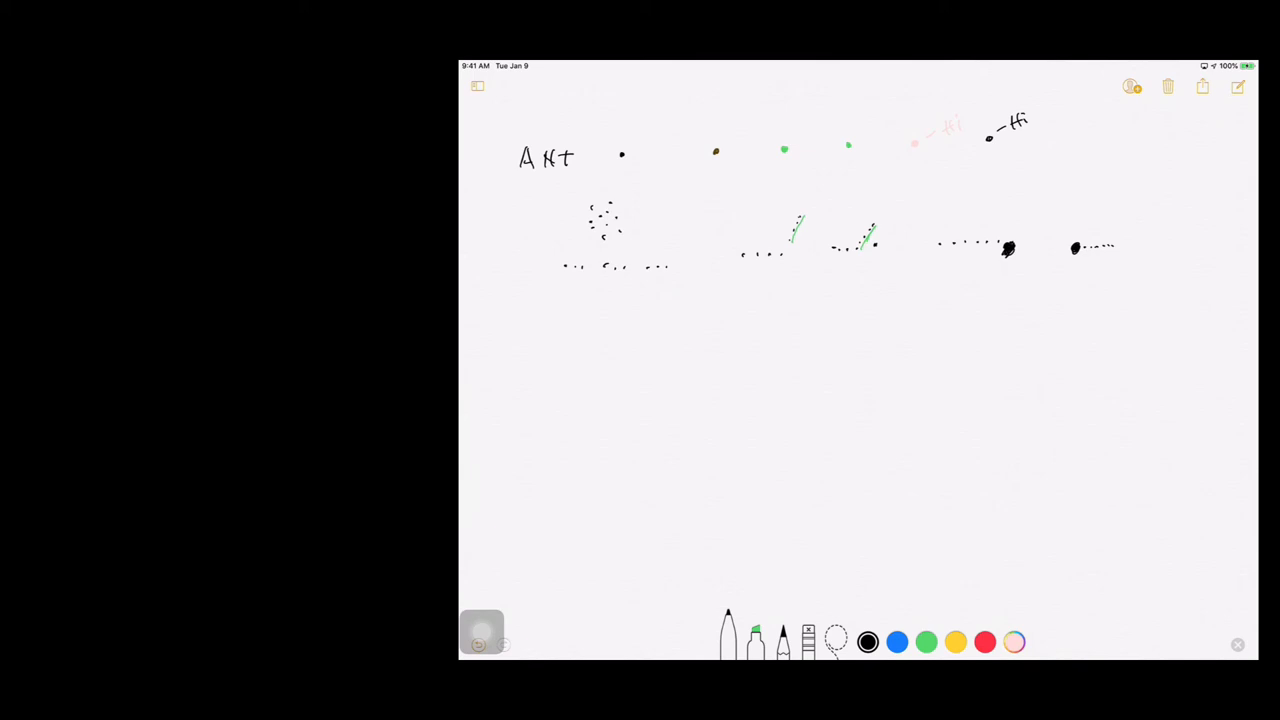
{"action": "left_click", "coordinate": [954, 642]}
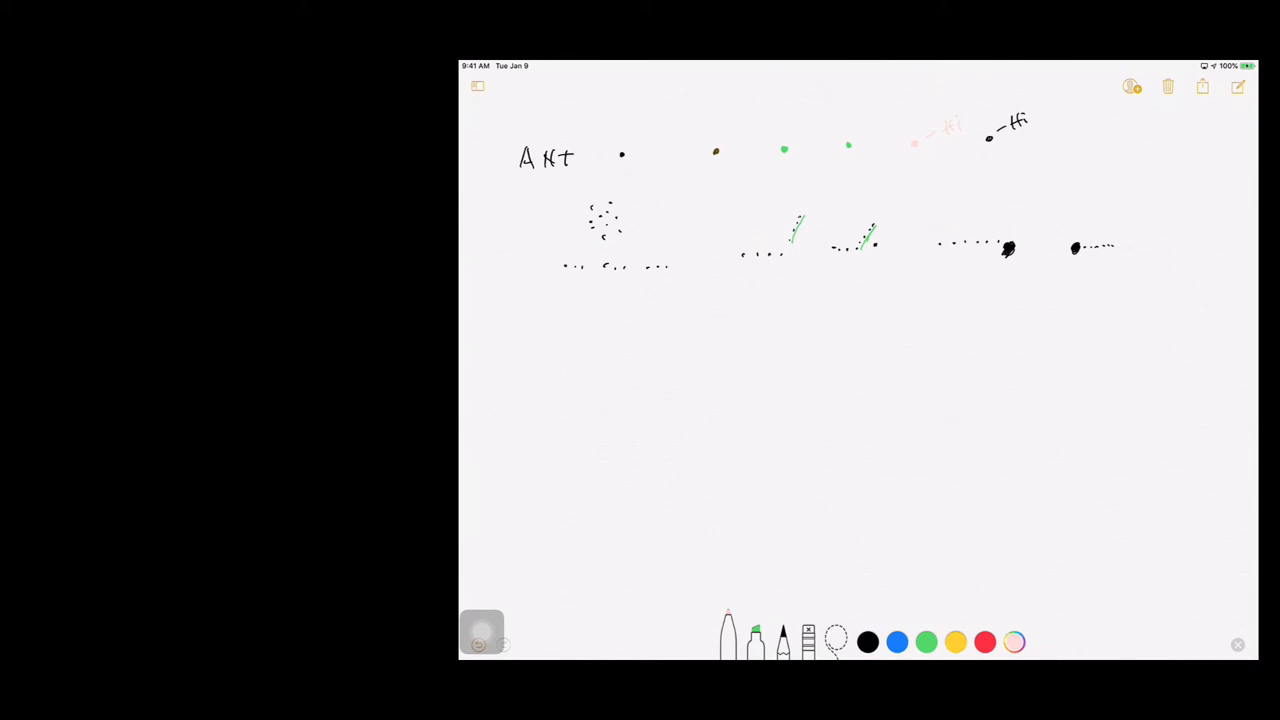
Step: Switch pens and choose a custom brown swatch from the colour picker
{"action": "left_click", "coordinate": [896, 642]}
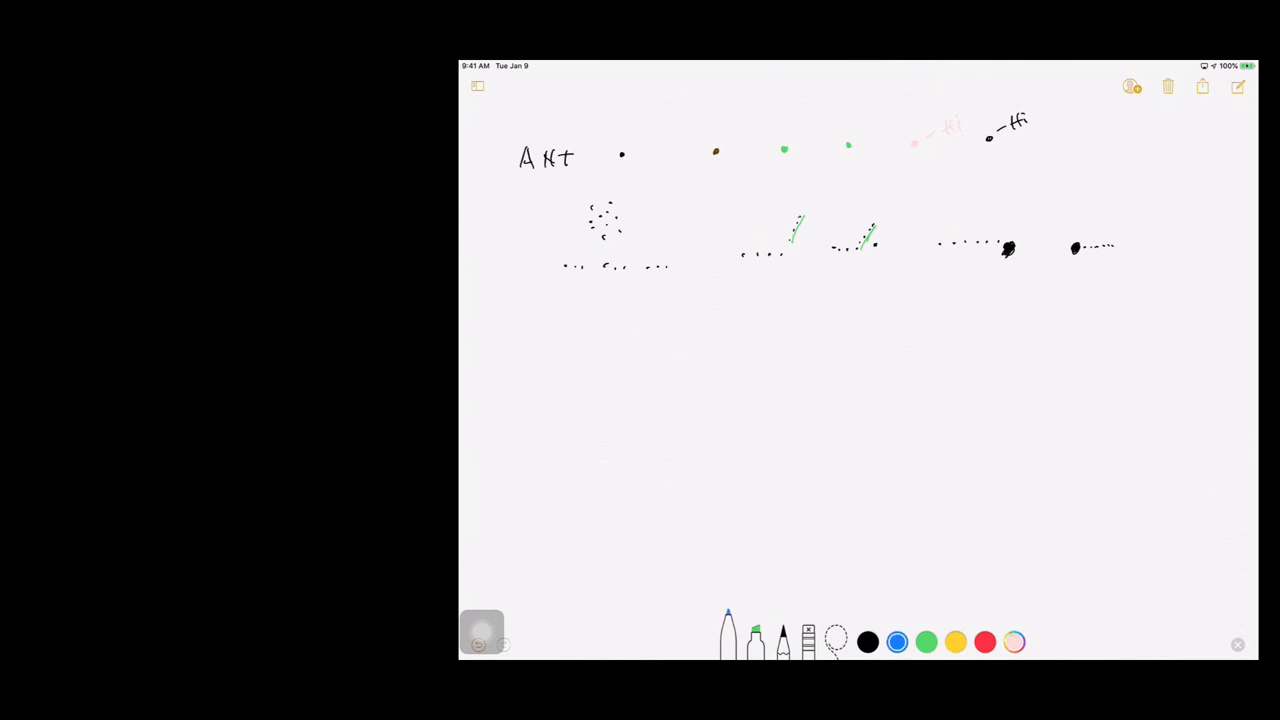
{"action": "left_click", "coordinate": [867, 642]}
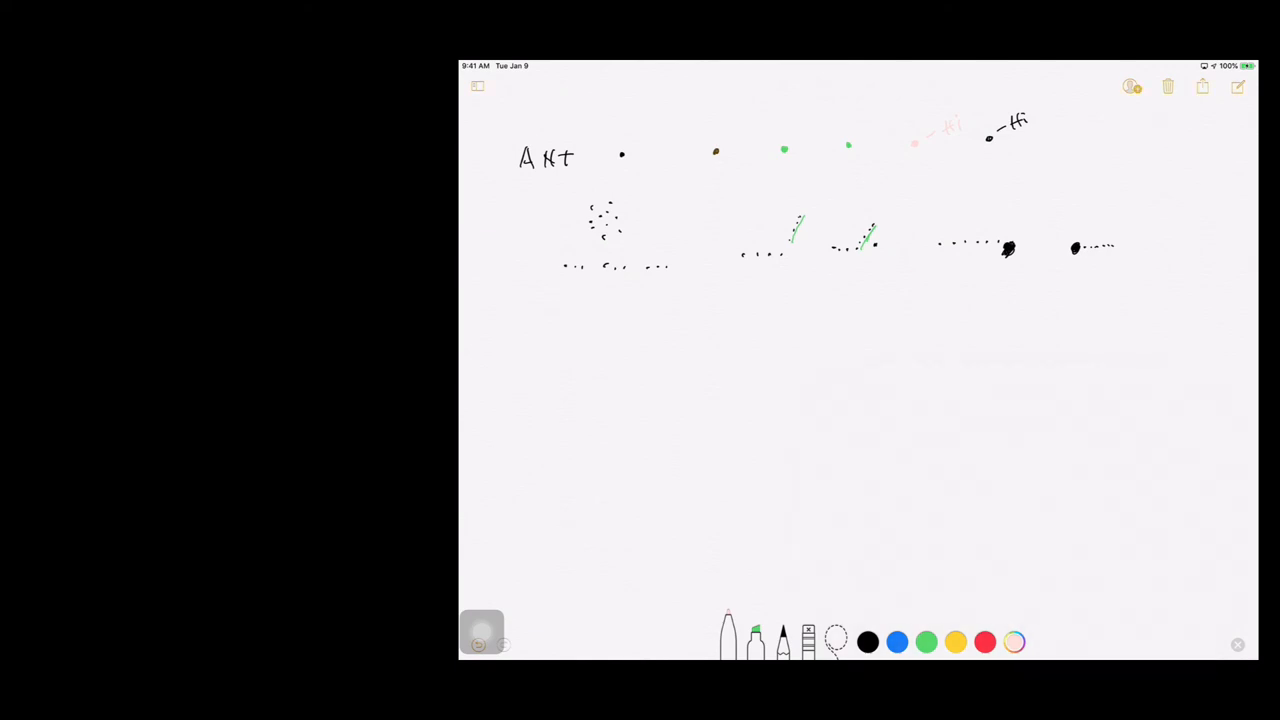
{"action": "left_click", "coordinate": [1014, 642]}
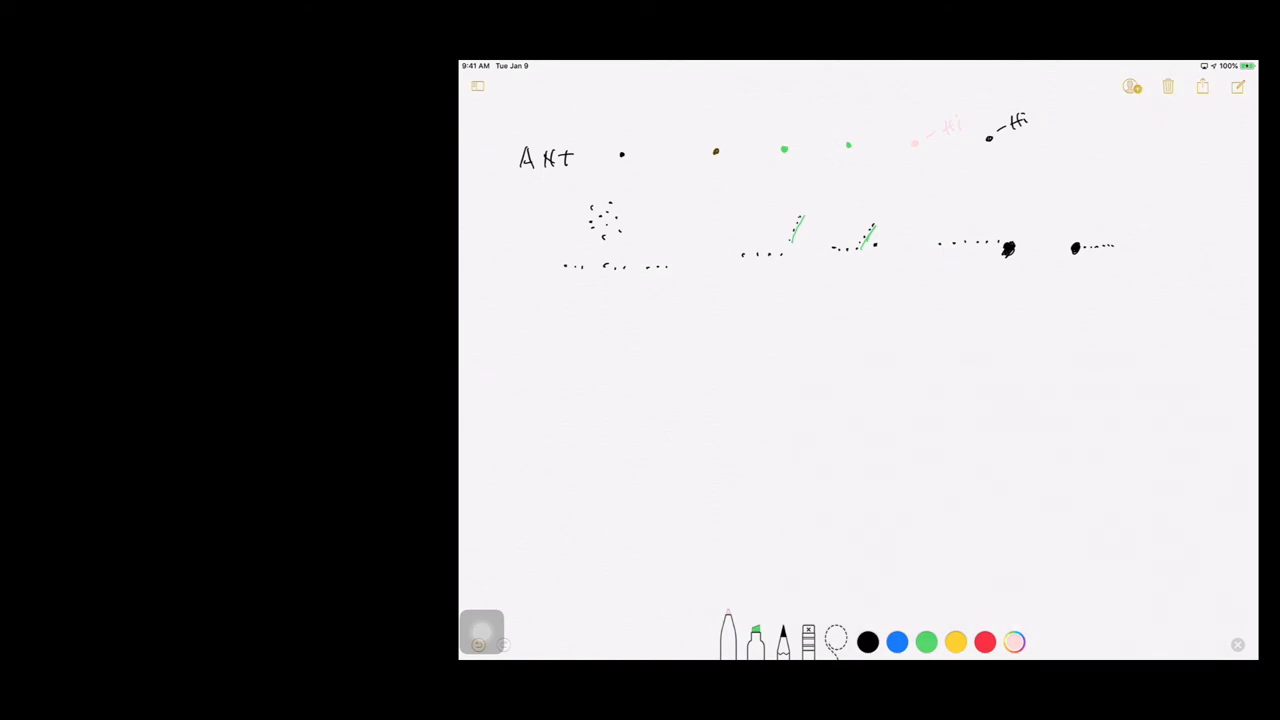
{"action": "left_click", "coordinate": [1014, 642]}
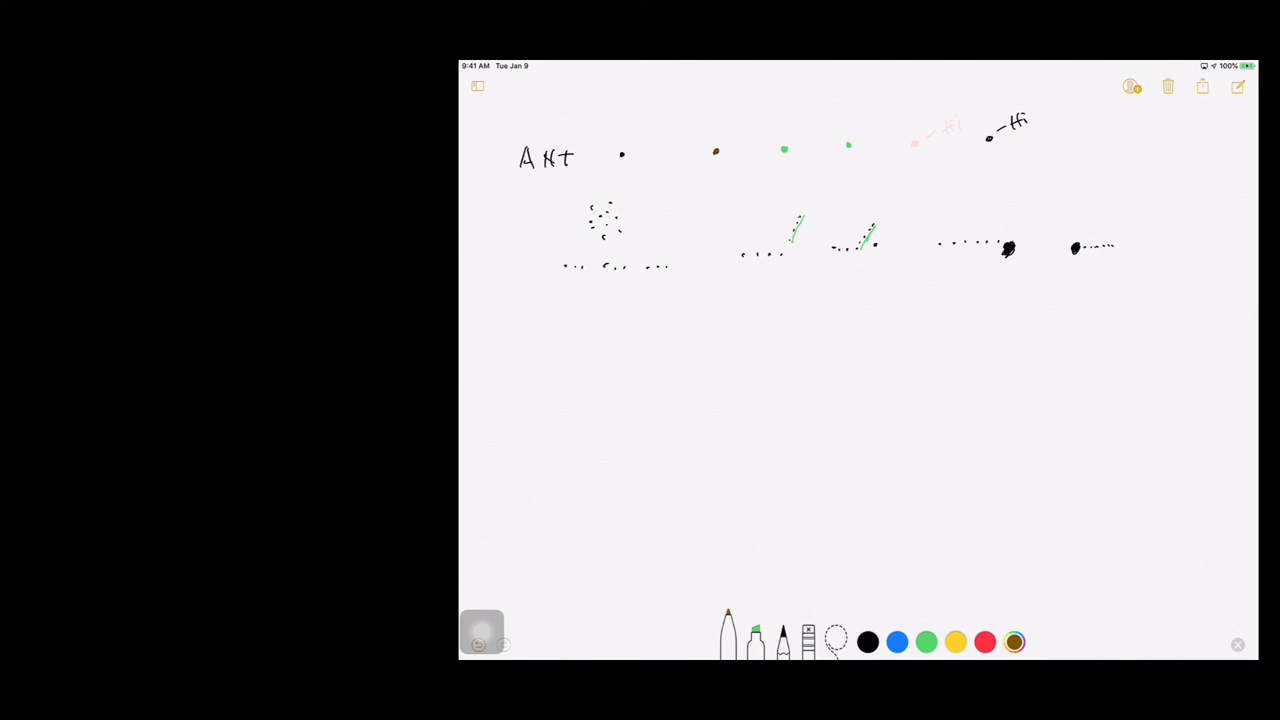
Step: Handwrite 'Worm' in brown and draw three small wavy brown worms beside it
{"action": "left_click_drag", "start_coordinate": [540, 345], "coordinate": [600, 345]}
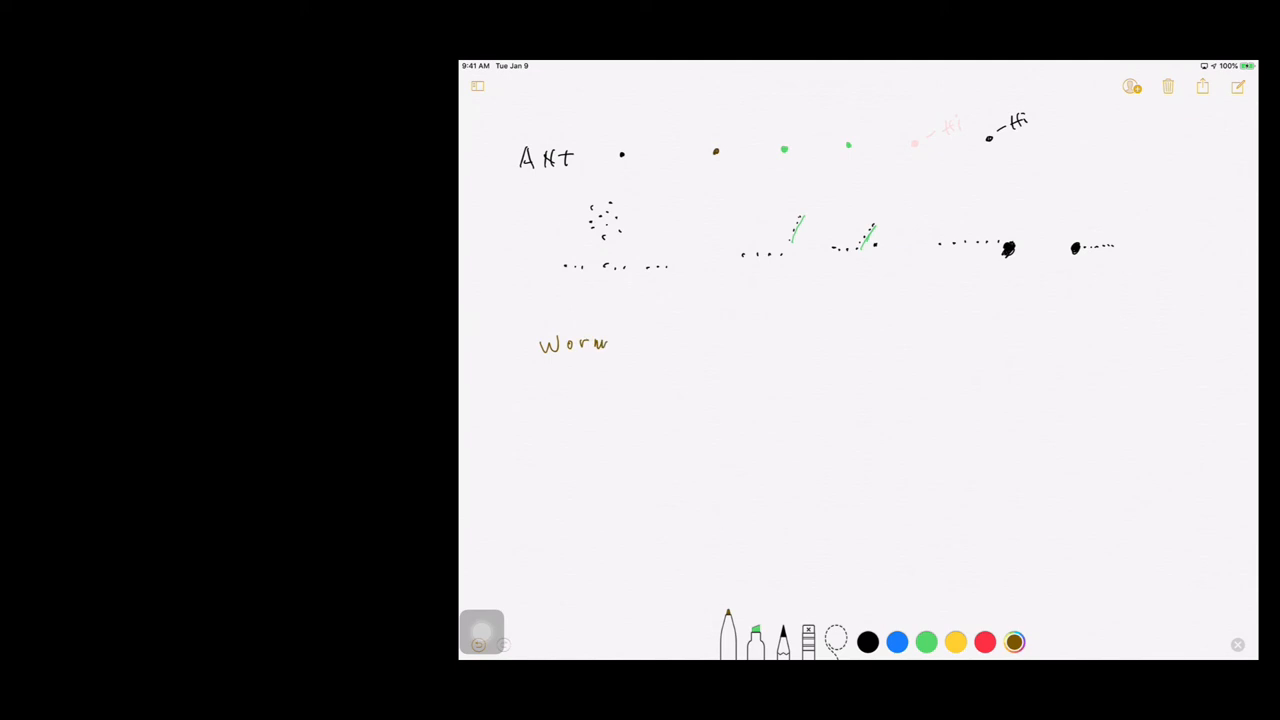
{"action": "left_click_drag", "start_coordinate": [655, 340], "coordinate": [688, 335]}
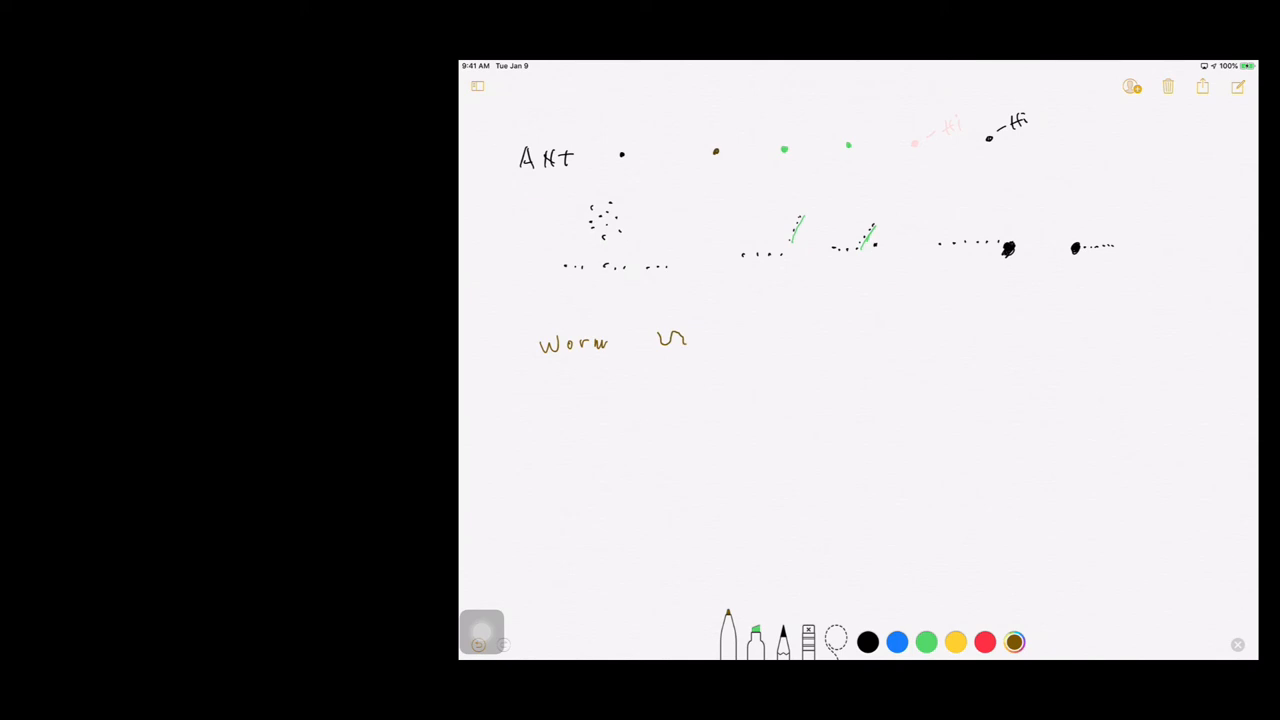
{"action": "left_click_drag", "start_coordinate": [718, 335], "coordinate": [740, 333]}
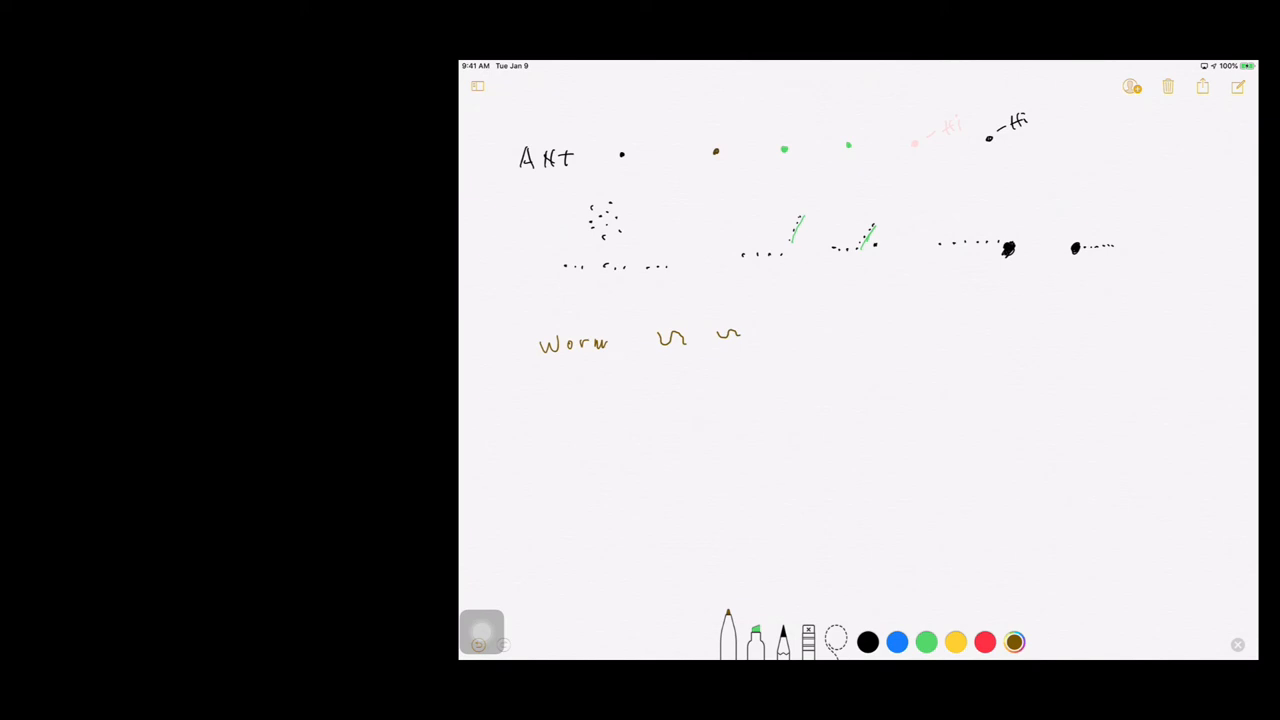
{"action": "left_click_drag", "start_coordinate": [755, 328], "coordinate": [768, 338]}
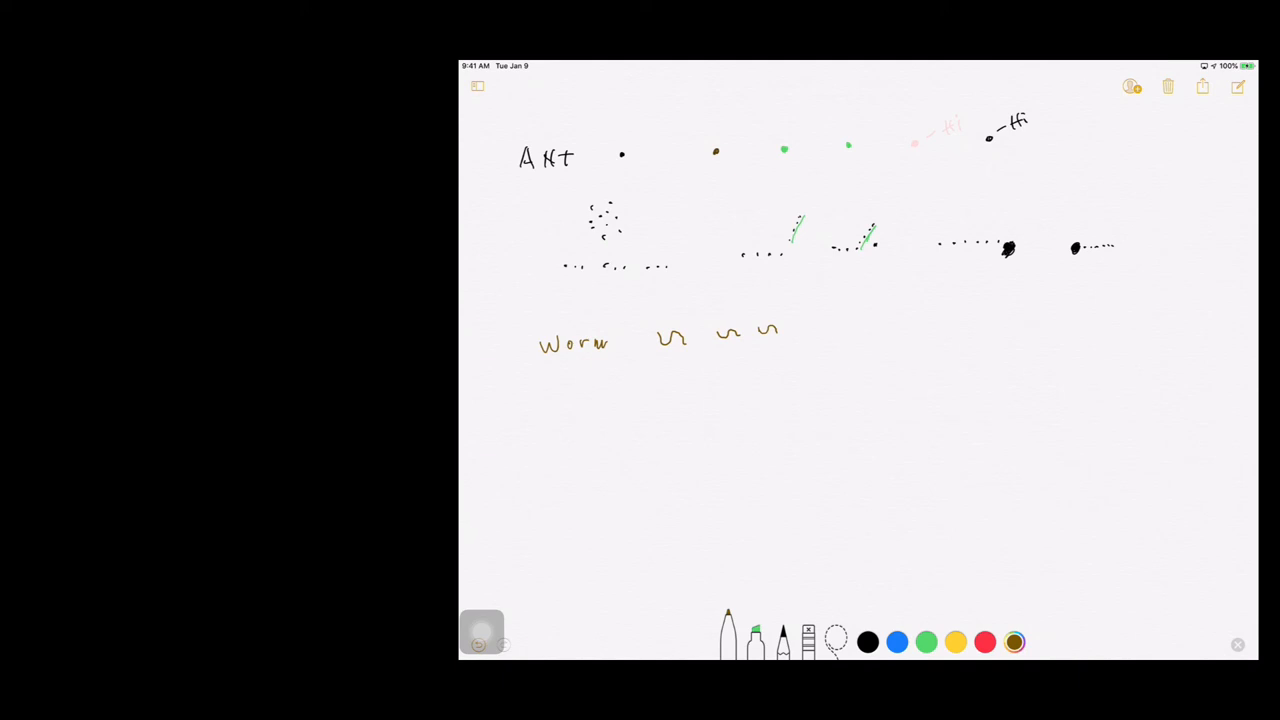
Step: With the thick green marker, draw a blob and two wavy snakes below the worm row
{"action": "left_click", "coordinate": [925, 642]}
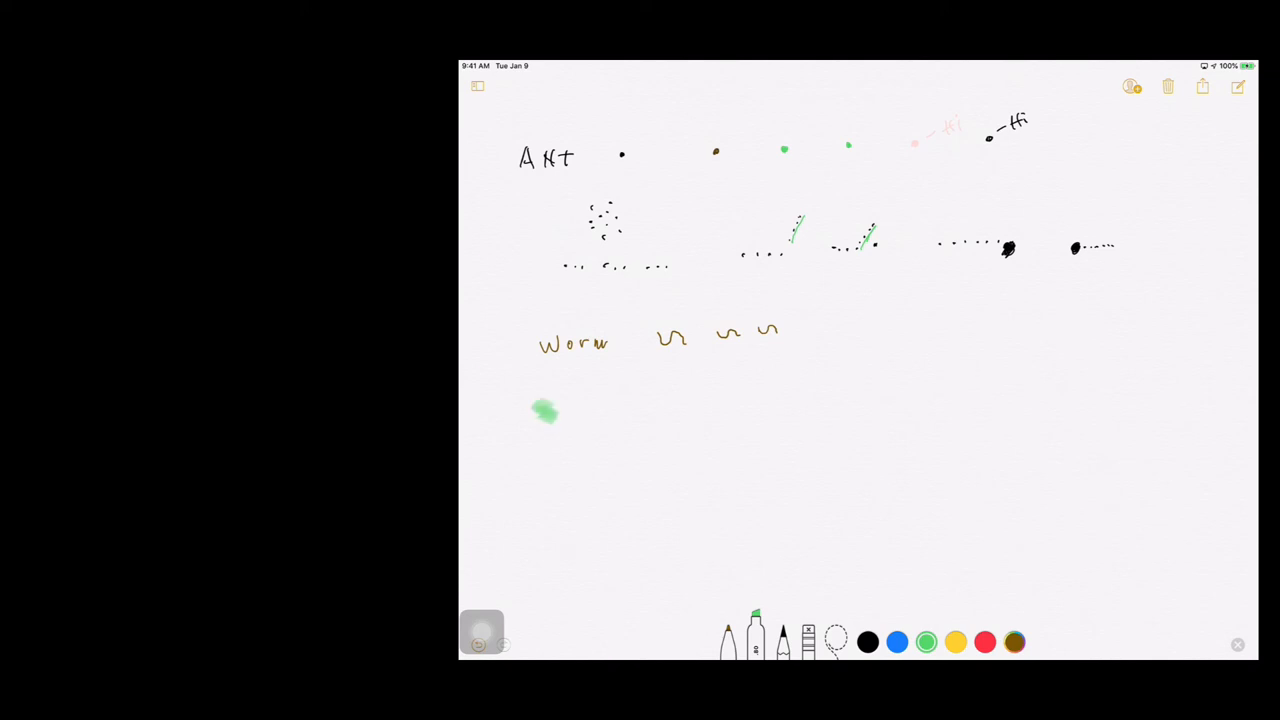
{"action": "left_click", "coordinate": [640, 403]}
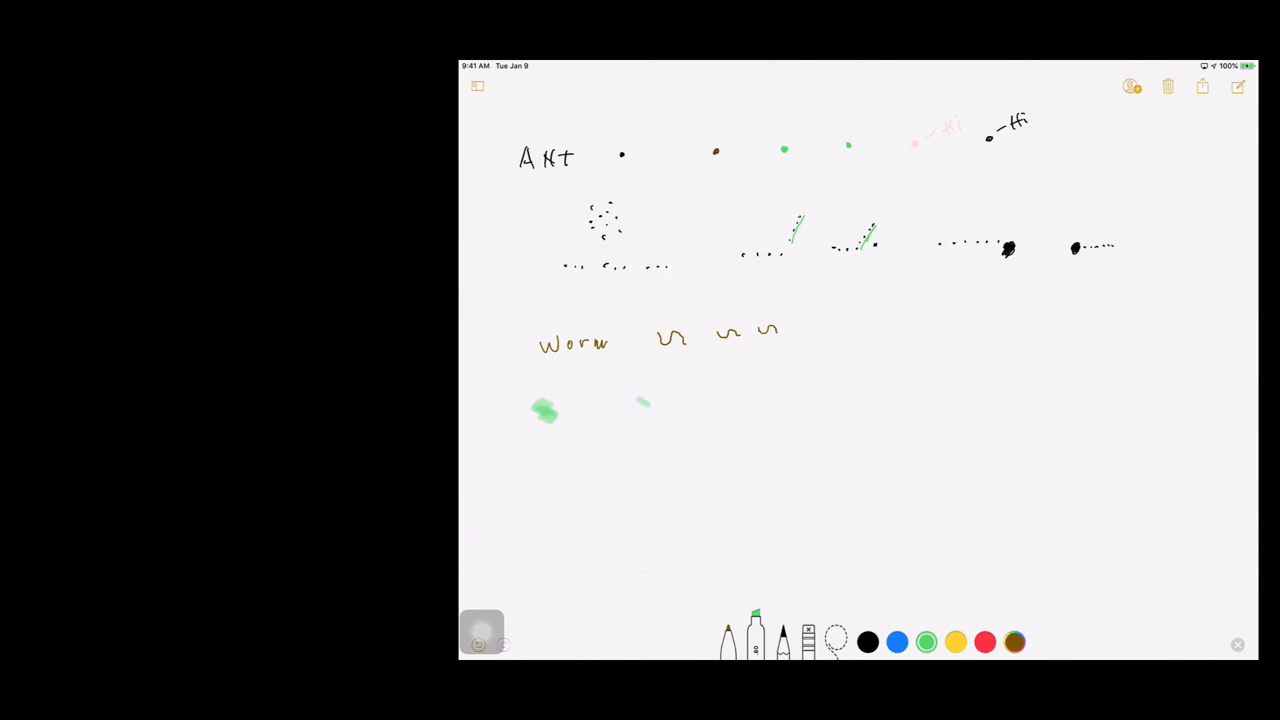
{"action": "left_click_drag", "start_coordinate": [640, 415], "coordinate": [700, 405]}
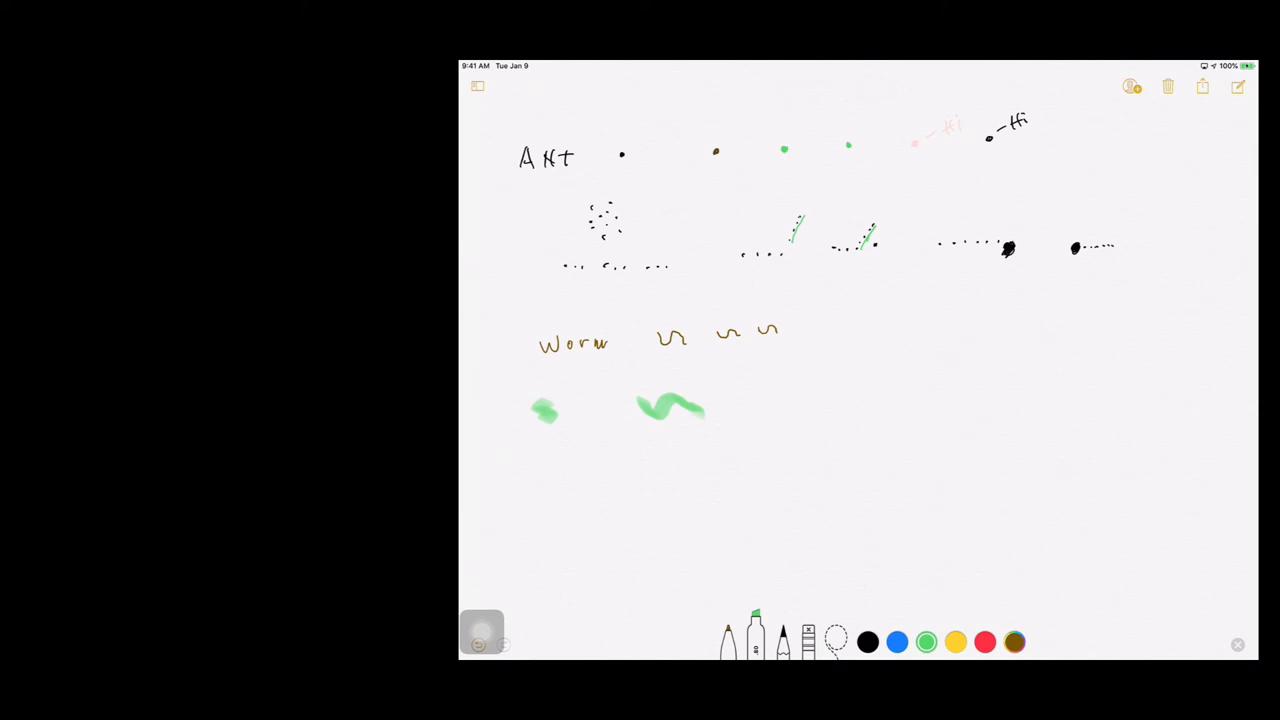
{"action": "left_click_drag", "start_coordinate": [762, 385], "coordinate": [815, 400]}
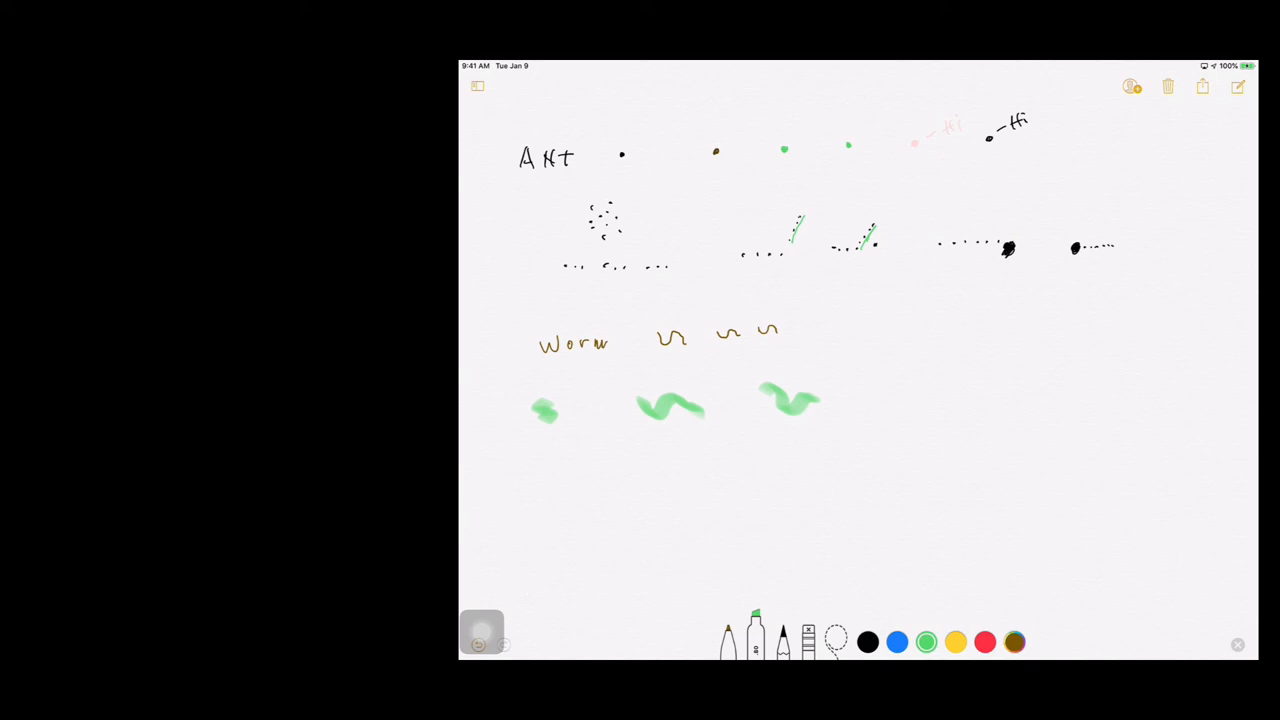
Step: Dot small brown heads on both green snakes, then add a red mark to the second snake's head
{"action": "left_click", "coordinate": [1013, 642]}
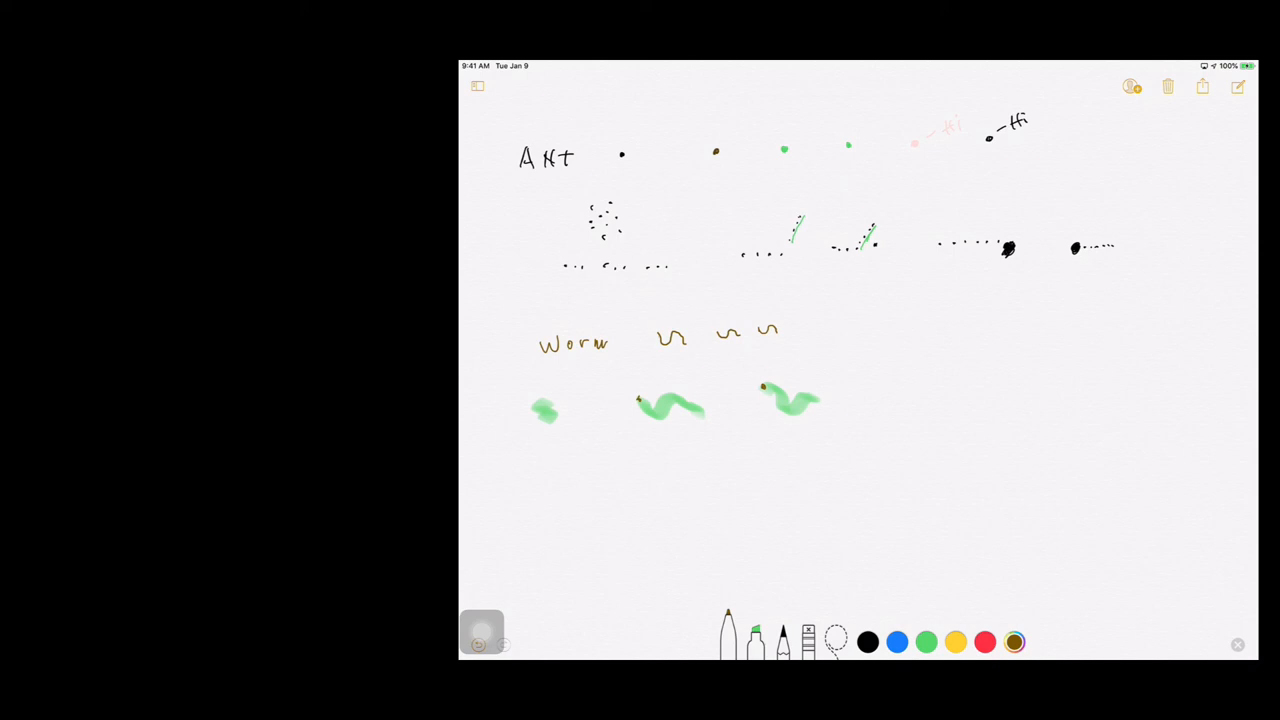
{"action": "left_click", "coordinate": [984, 642]}
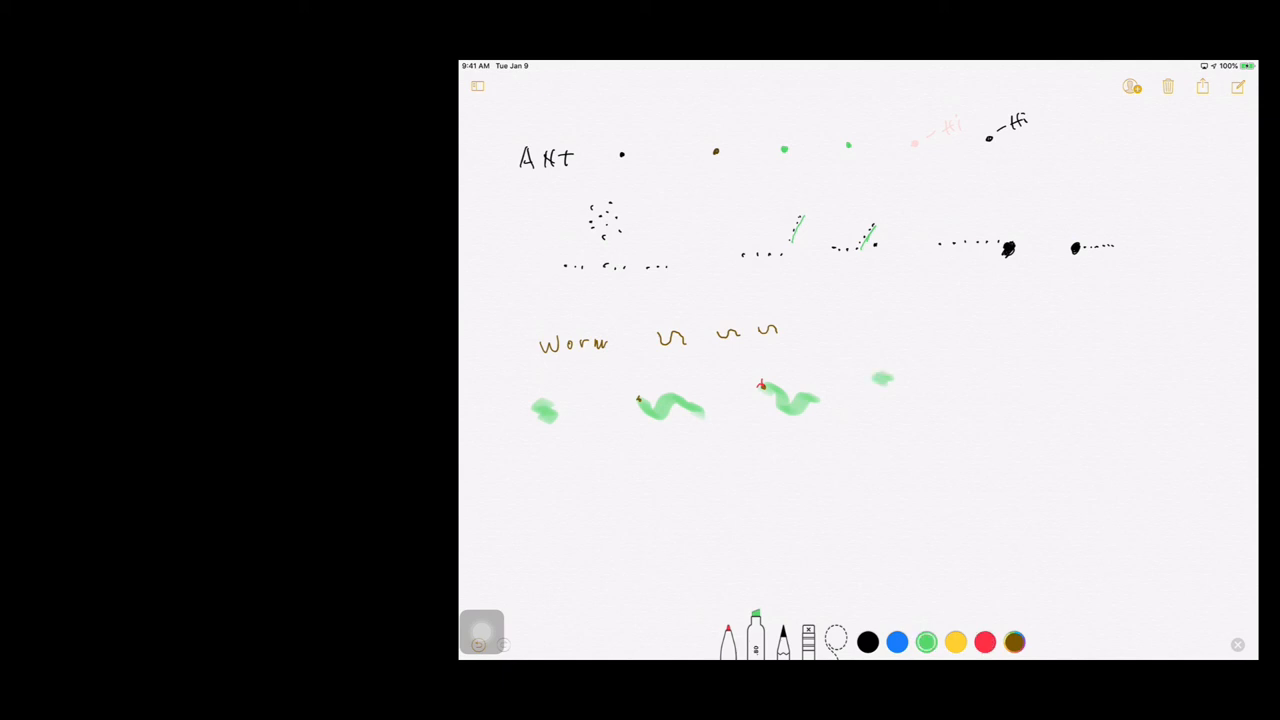
Step: Draw a long wavy green marker snake at the right of the row and give it a small dark head
{"action": "left_click_drag", "start_coordinate": [875, 388], "coordinate": [1080, 388]}
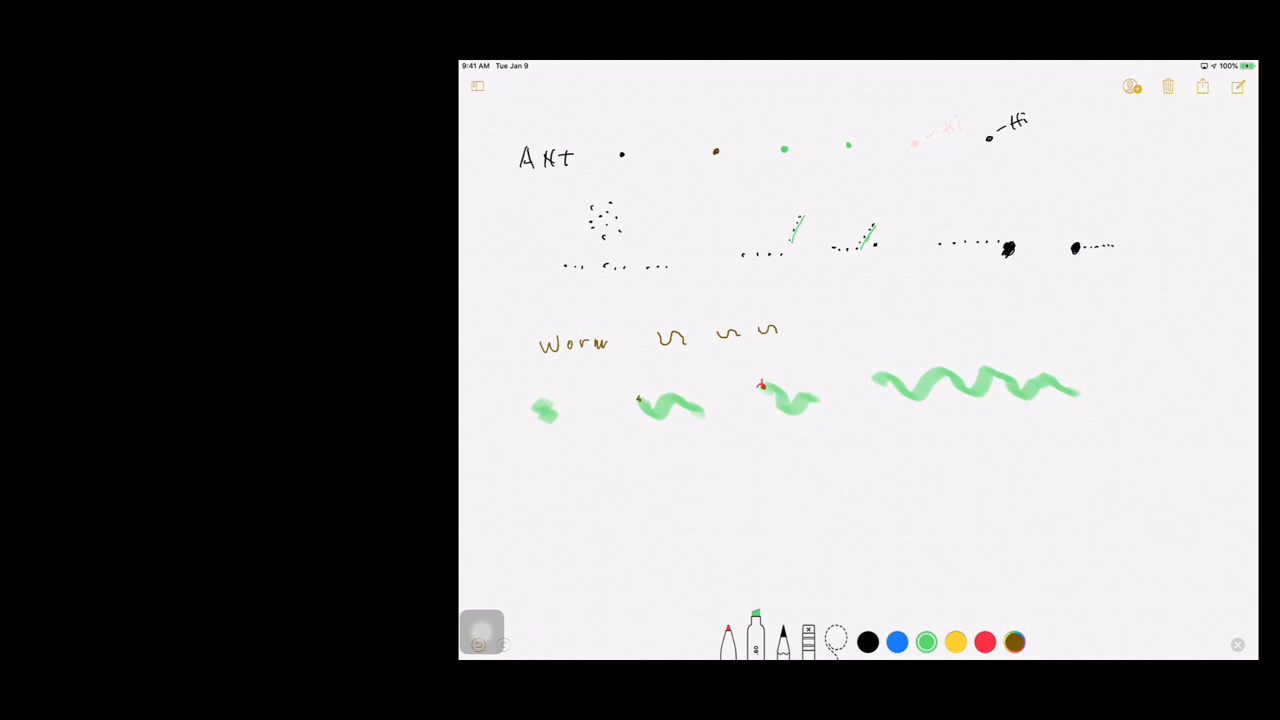
{"action": "left_click", "coordinate": [867, 642]}
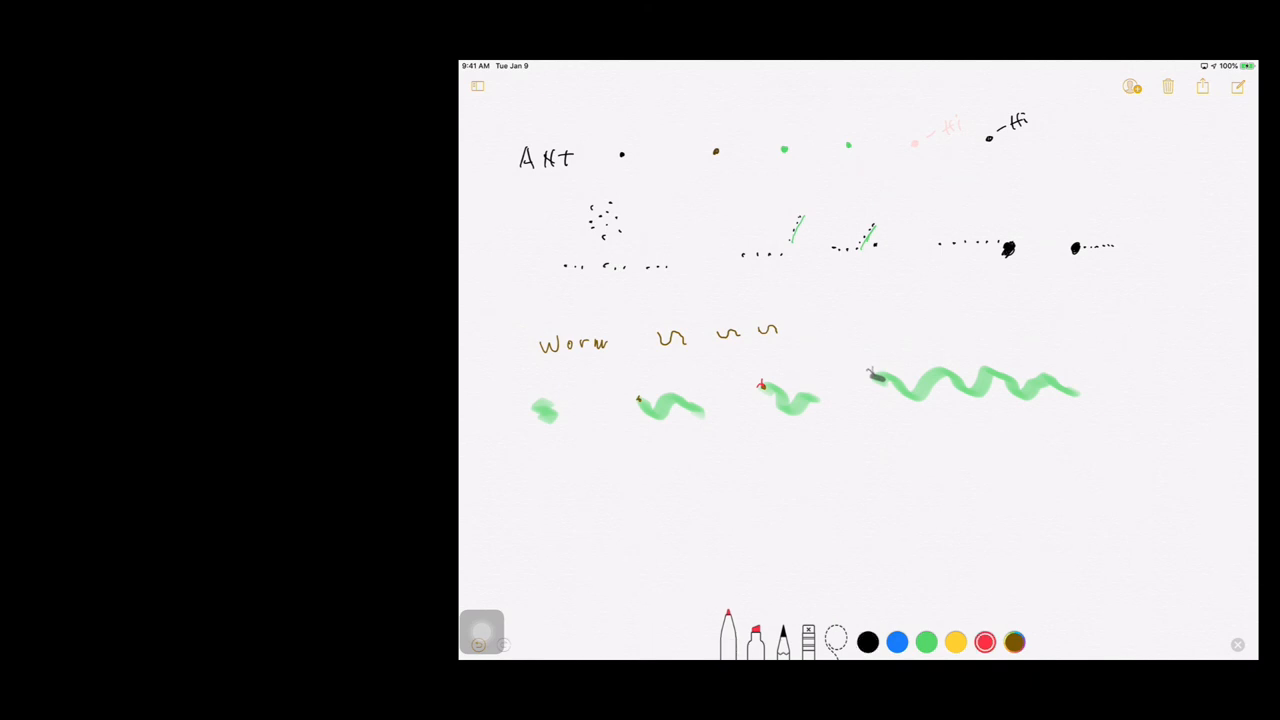
Step: Draw a thin red wavy line below the snakes, then switch the ink to green
{"action": "left_click_drag", "start_coordinate": [545, 475], "coordinate": [553, 490]}
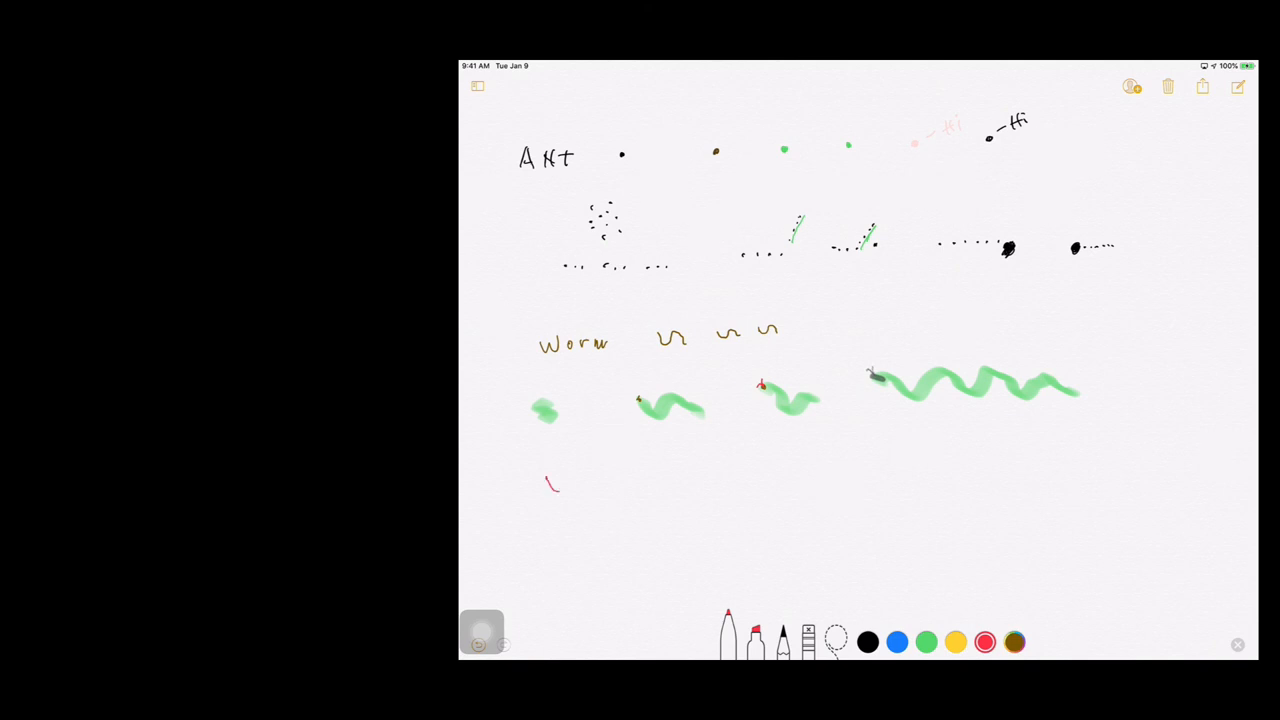
{"action": "left_click_drag", "start_coordinate": [545, 490], "coordinate": [600, 485]}
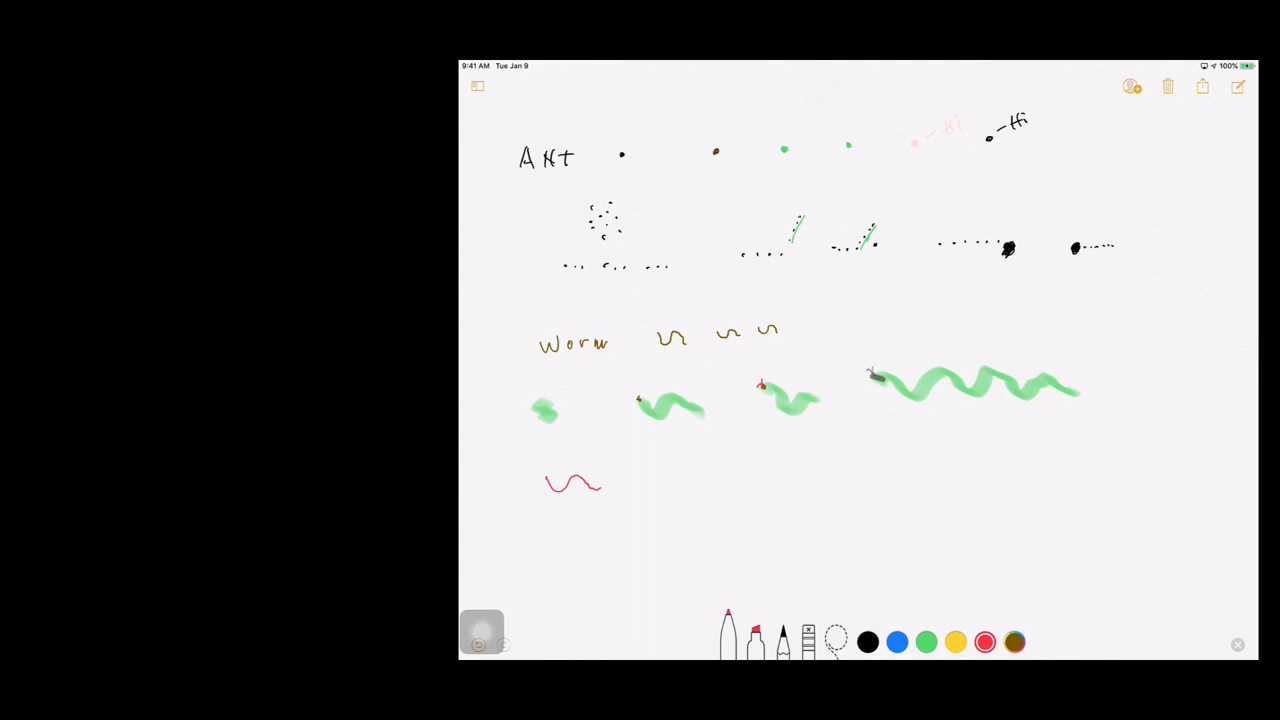
{"action": "left_click", "coordinate": [1014, 642]}
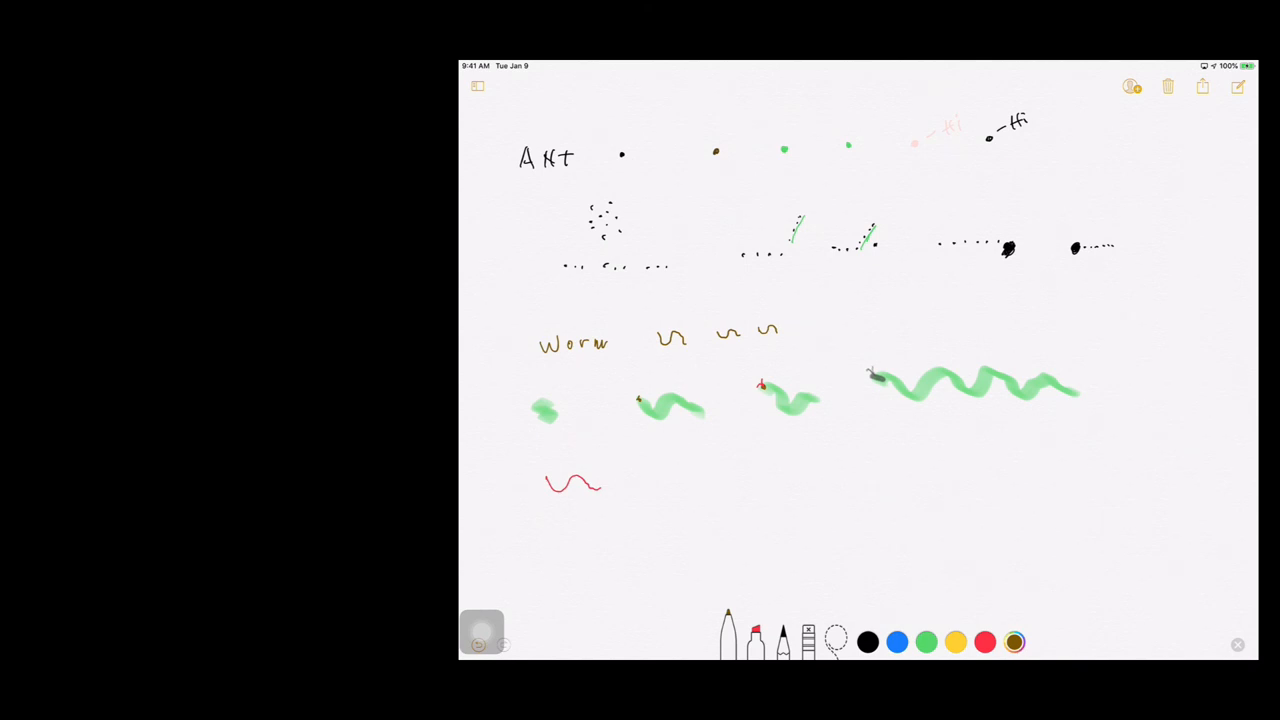
{"action": "left_click", "coordinate": [926, 642]}
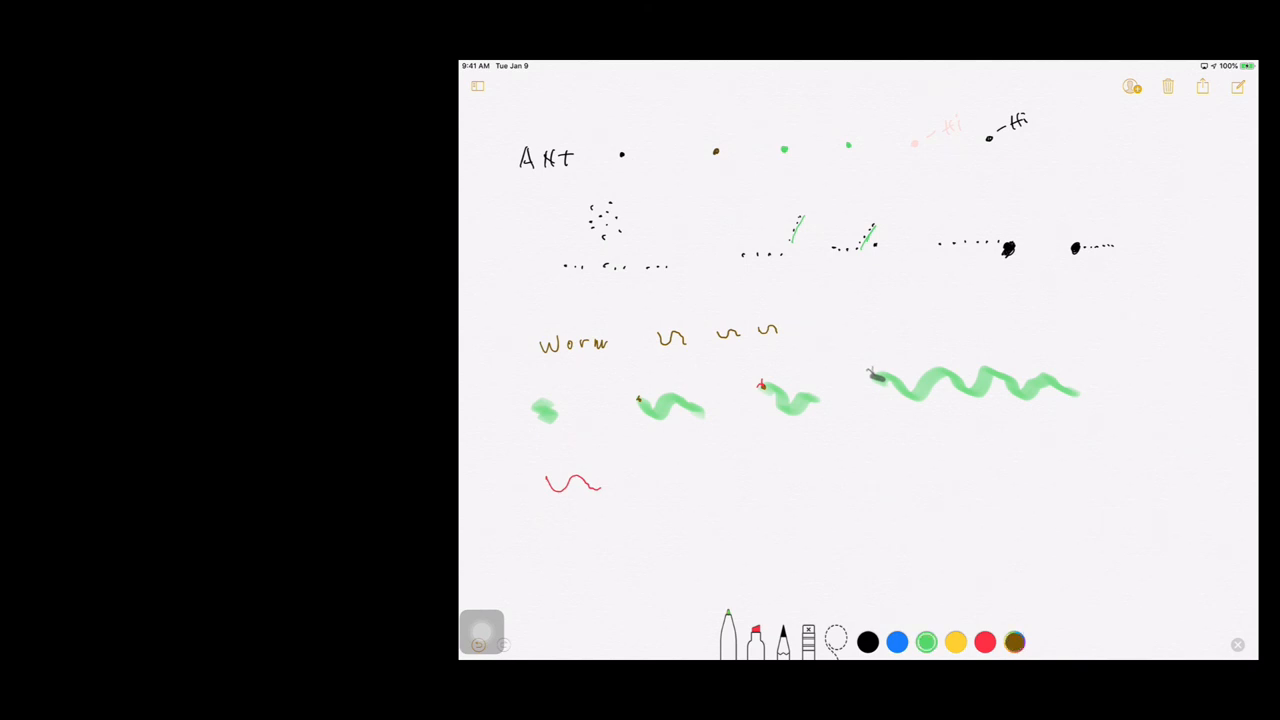
Step: Draw a green wavy caterpillar with tiny legs and a head beside the red wave
{"action": "left_click_drag", "start_coordinate": [690, 475], "coordinate": [740, 472]}
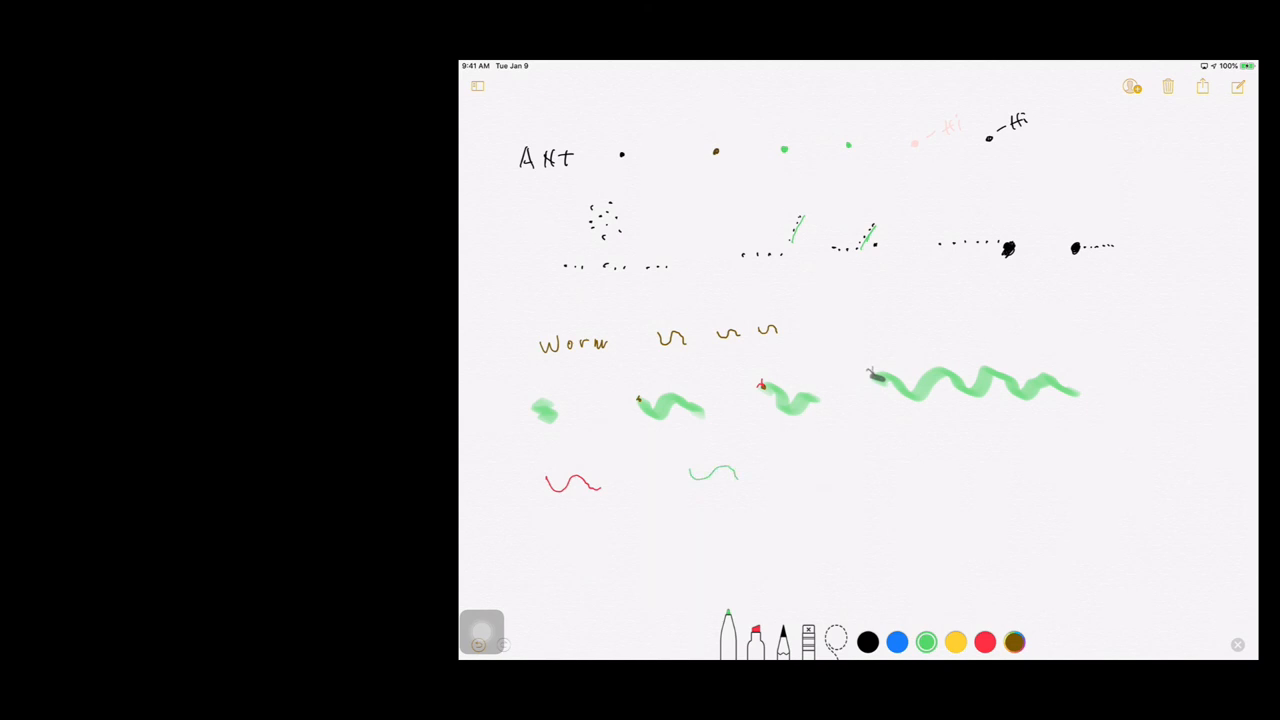
{"action": "left_click_drag", "start_coordinate": [690, 475], "coordinate": [740, 475]}
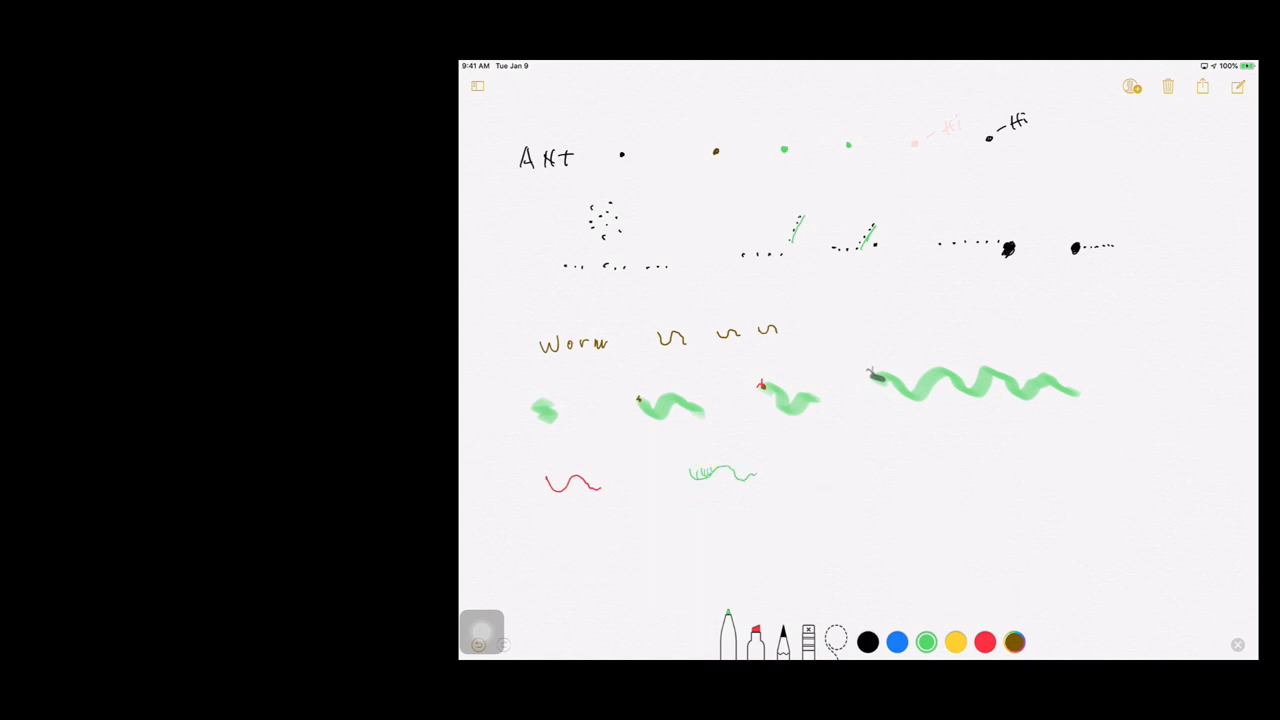
{"action": "left_click_drag", "start_coordinate": [700, 475], "coordinate": [740, 470]}
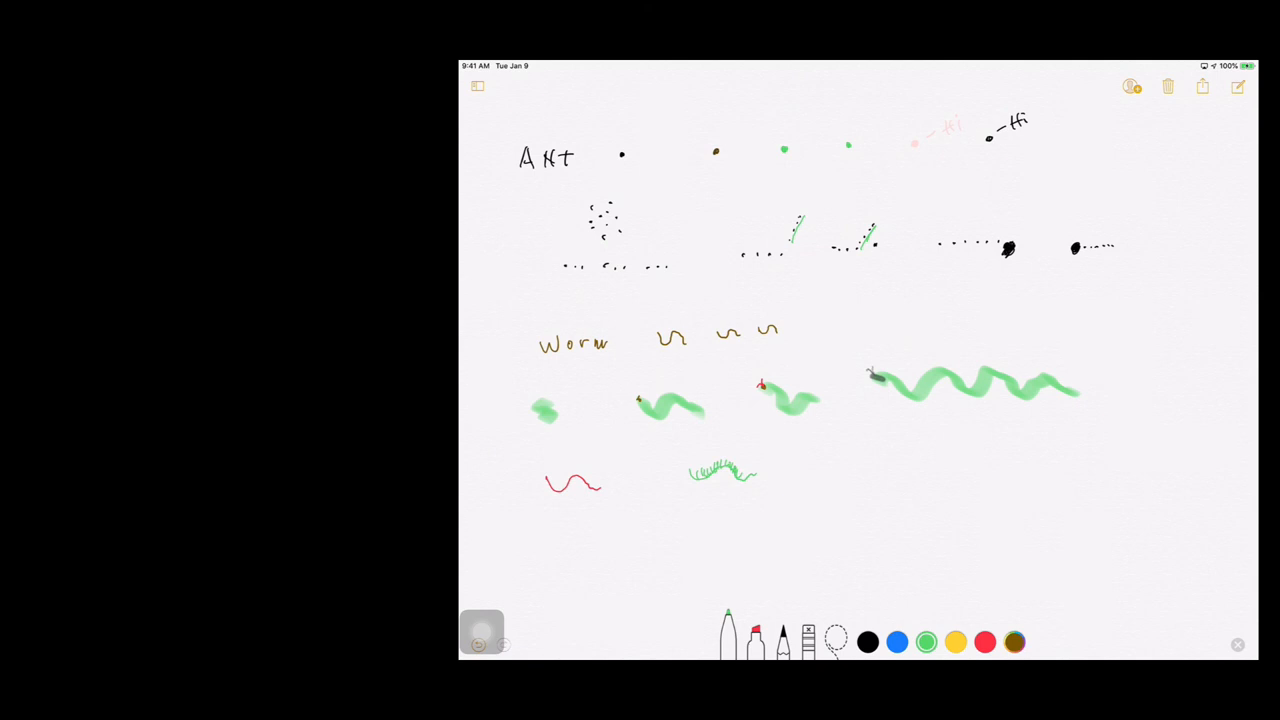
{"action": "left_click_drag", "start_coordinate": [740, 475], "coordinate": [755, 470]}
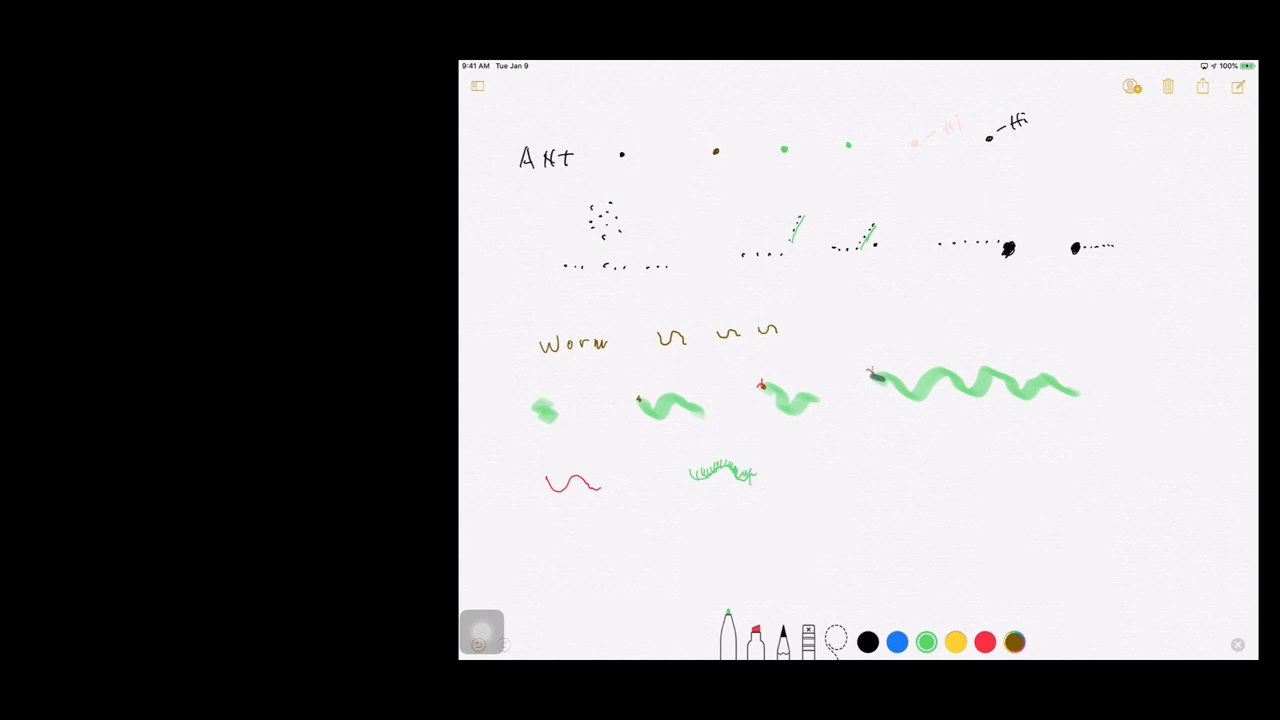
{"action": "left_click", "coordinate": [1014, 642]}
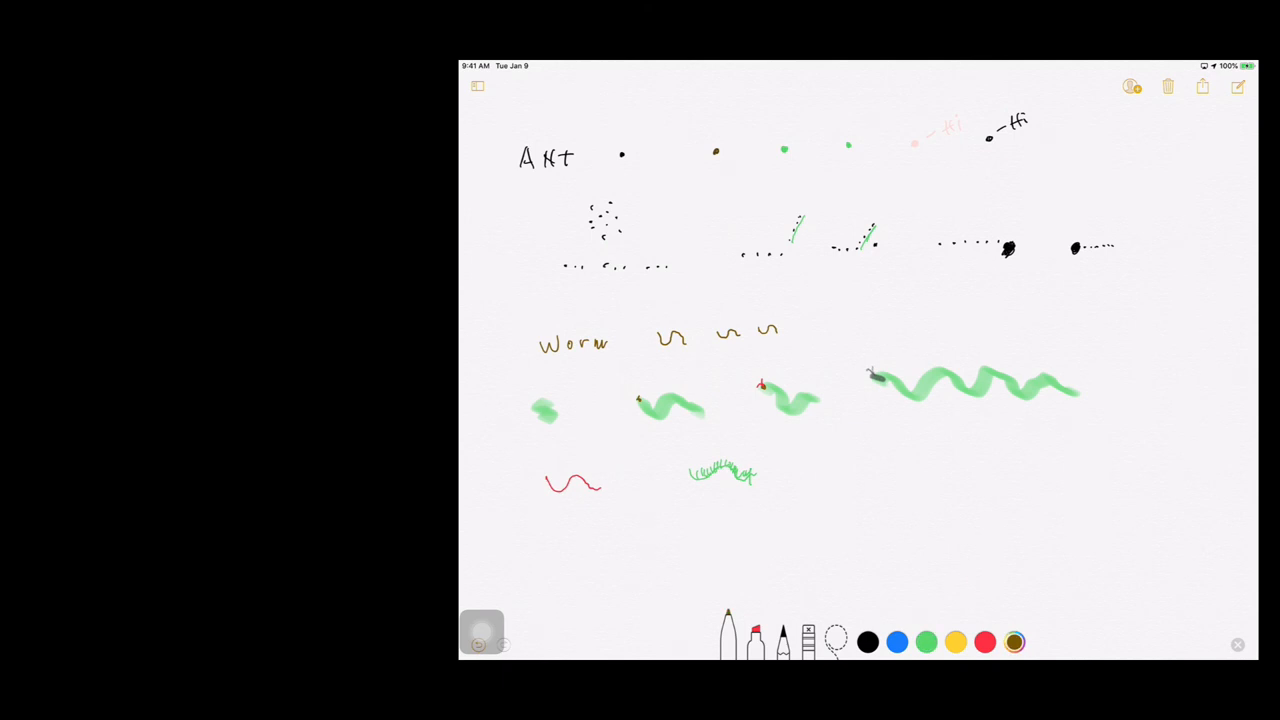